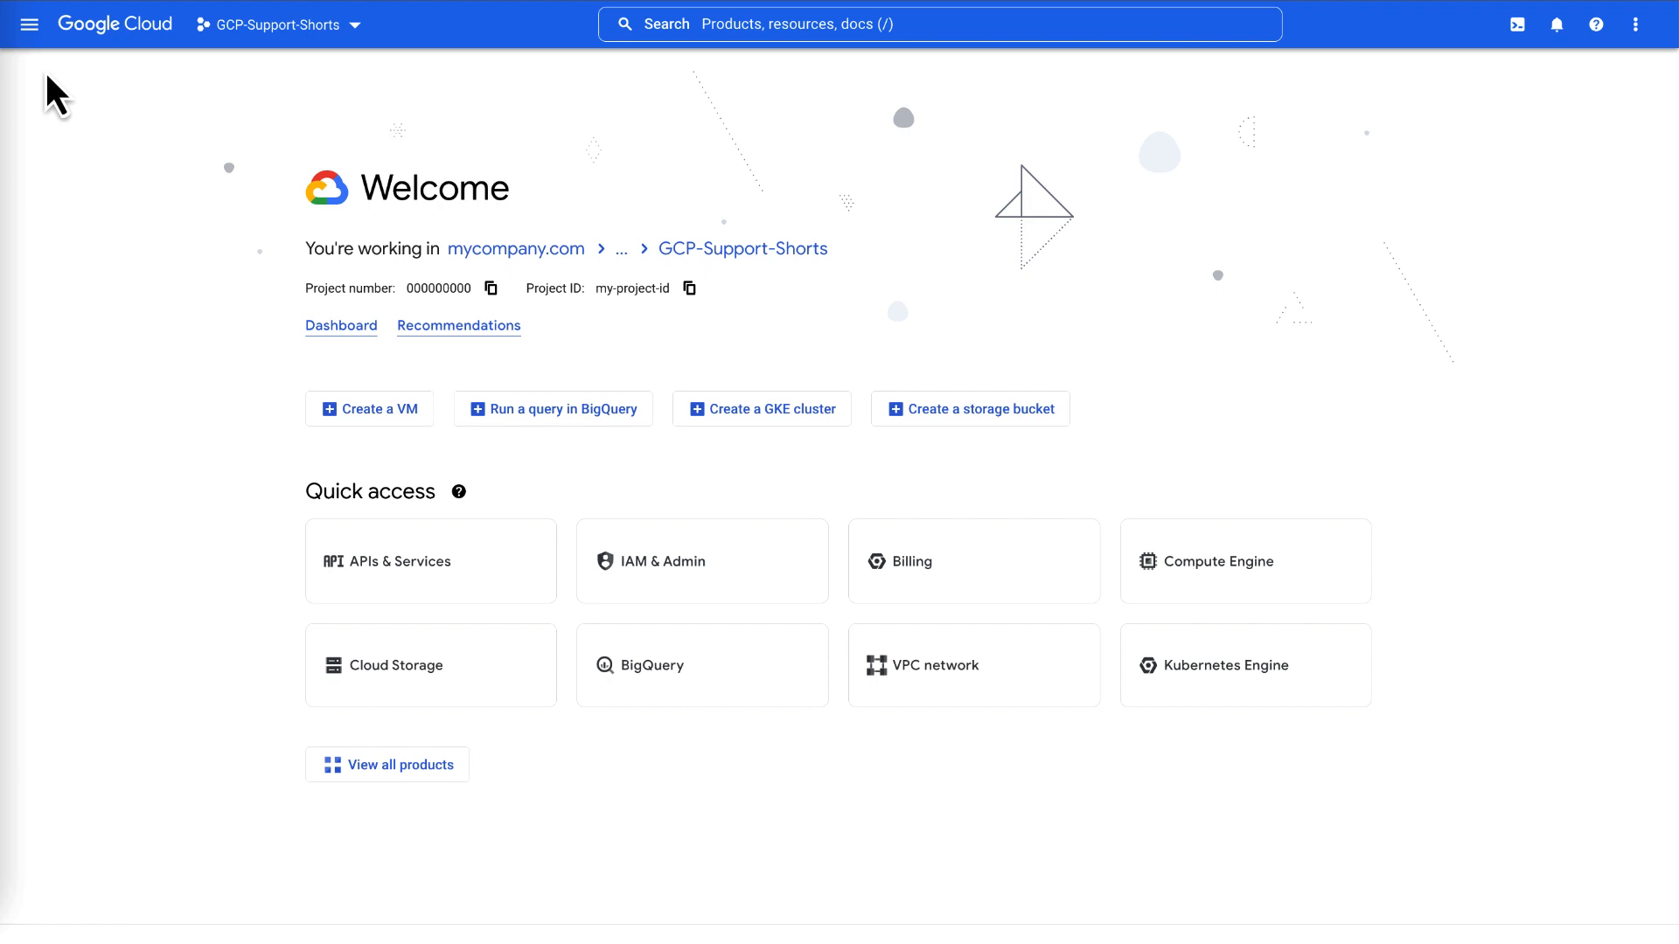
Go to Compute Engine VM instances and start a new instance
click(29, 24)
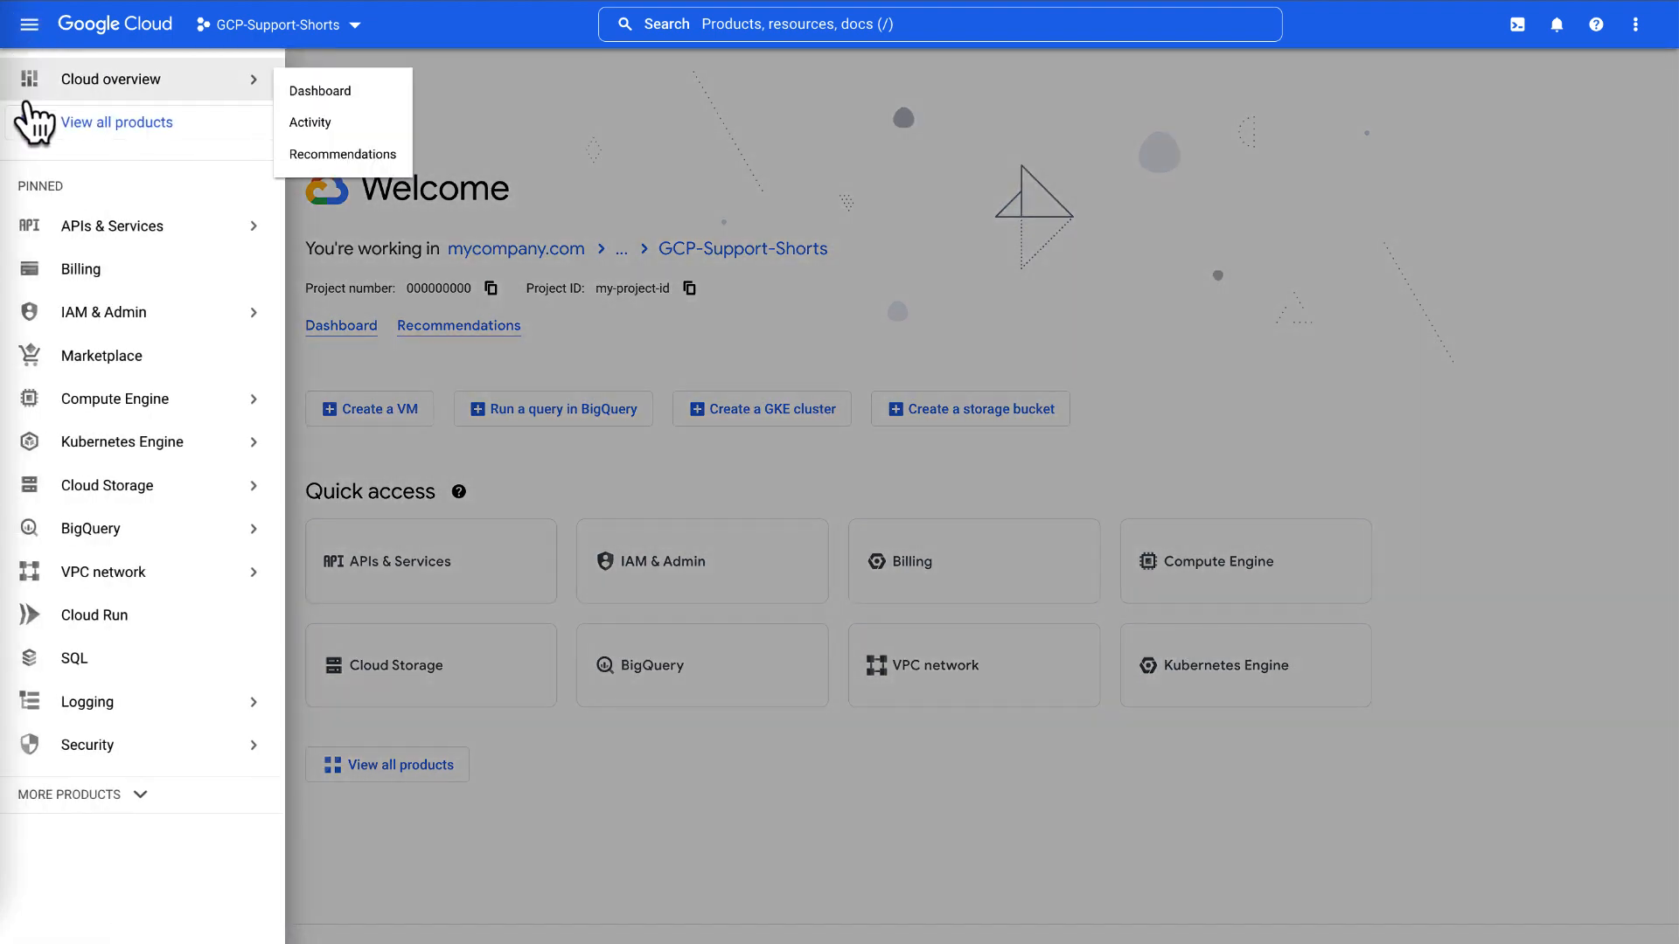
mouse_move(118, 398)
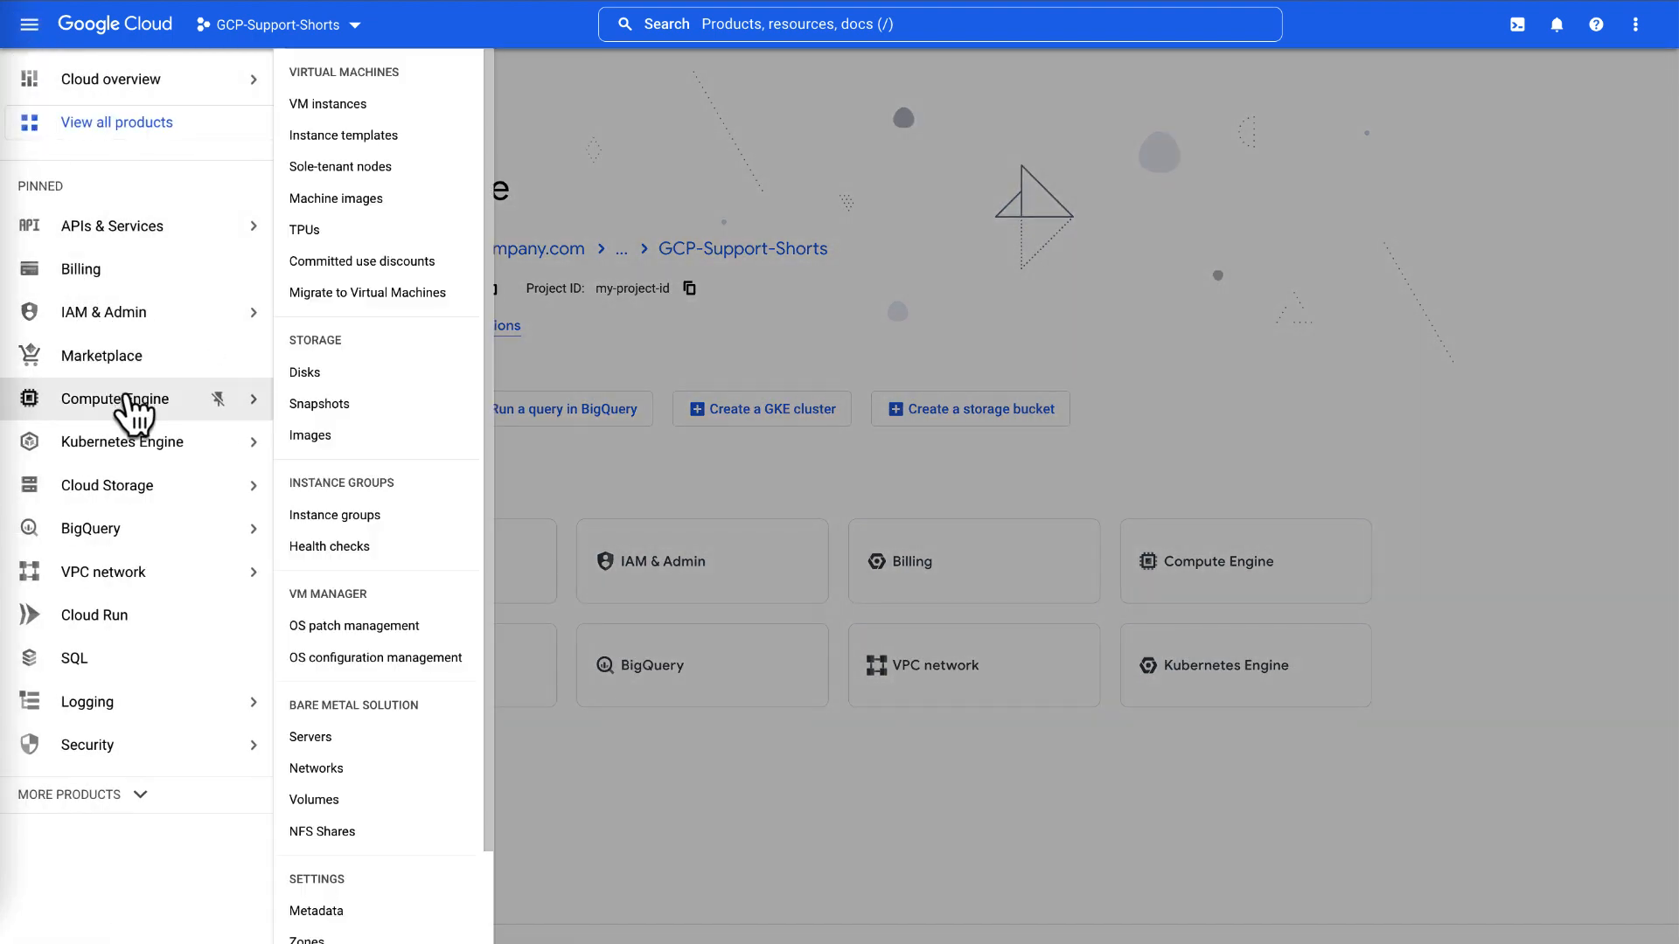
click(328, 104)
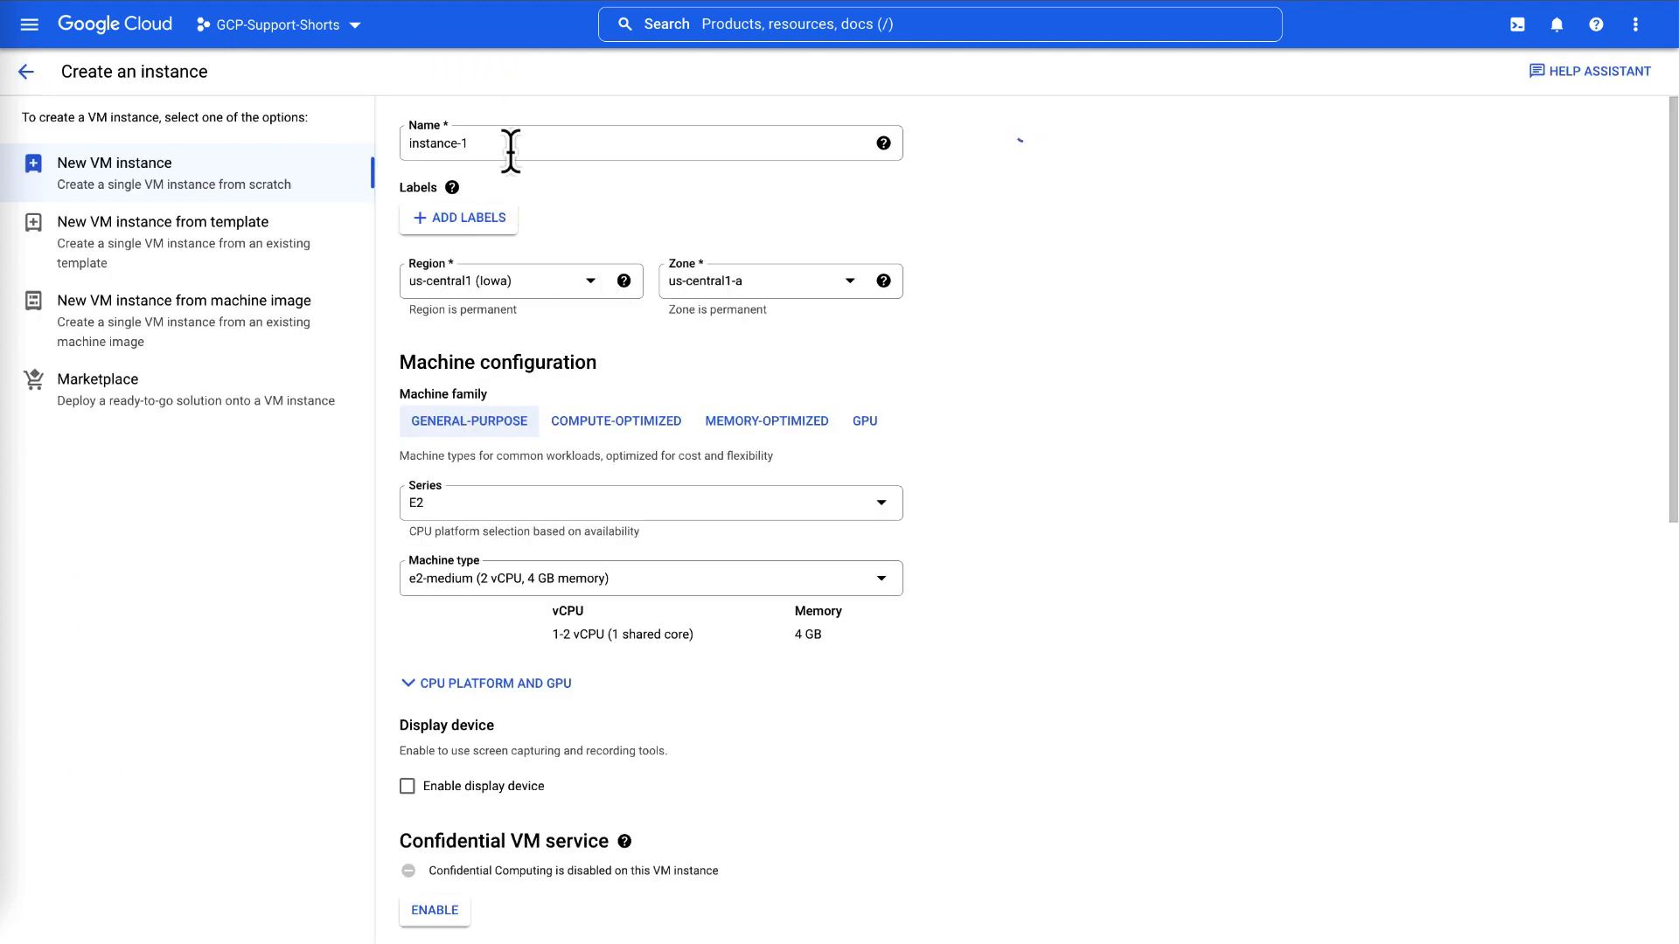
Name the VM instance-multi-nic in us-central1 (Iowa) with machine type e2-standard-4
text(instance-multi-ni)
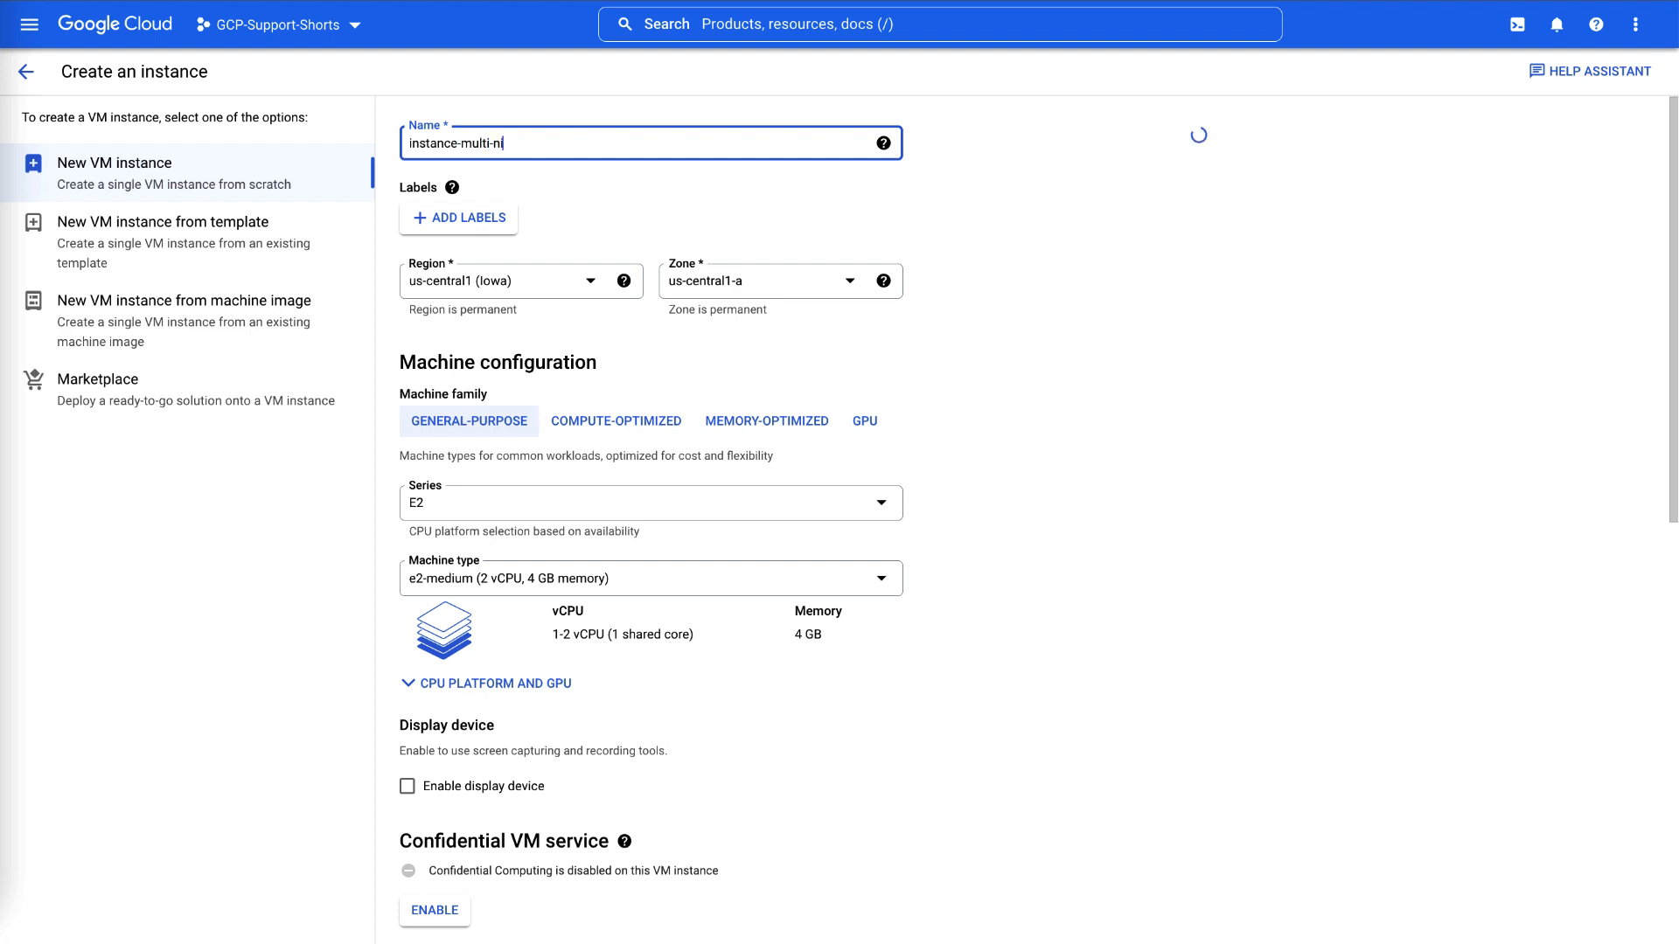
click(520, 281)
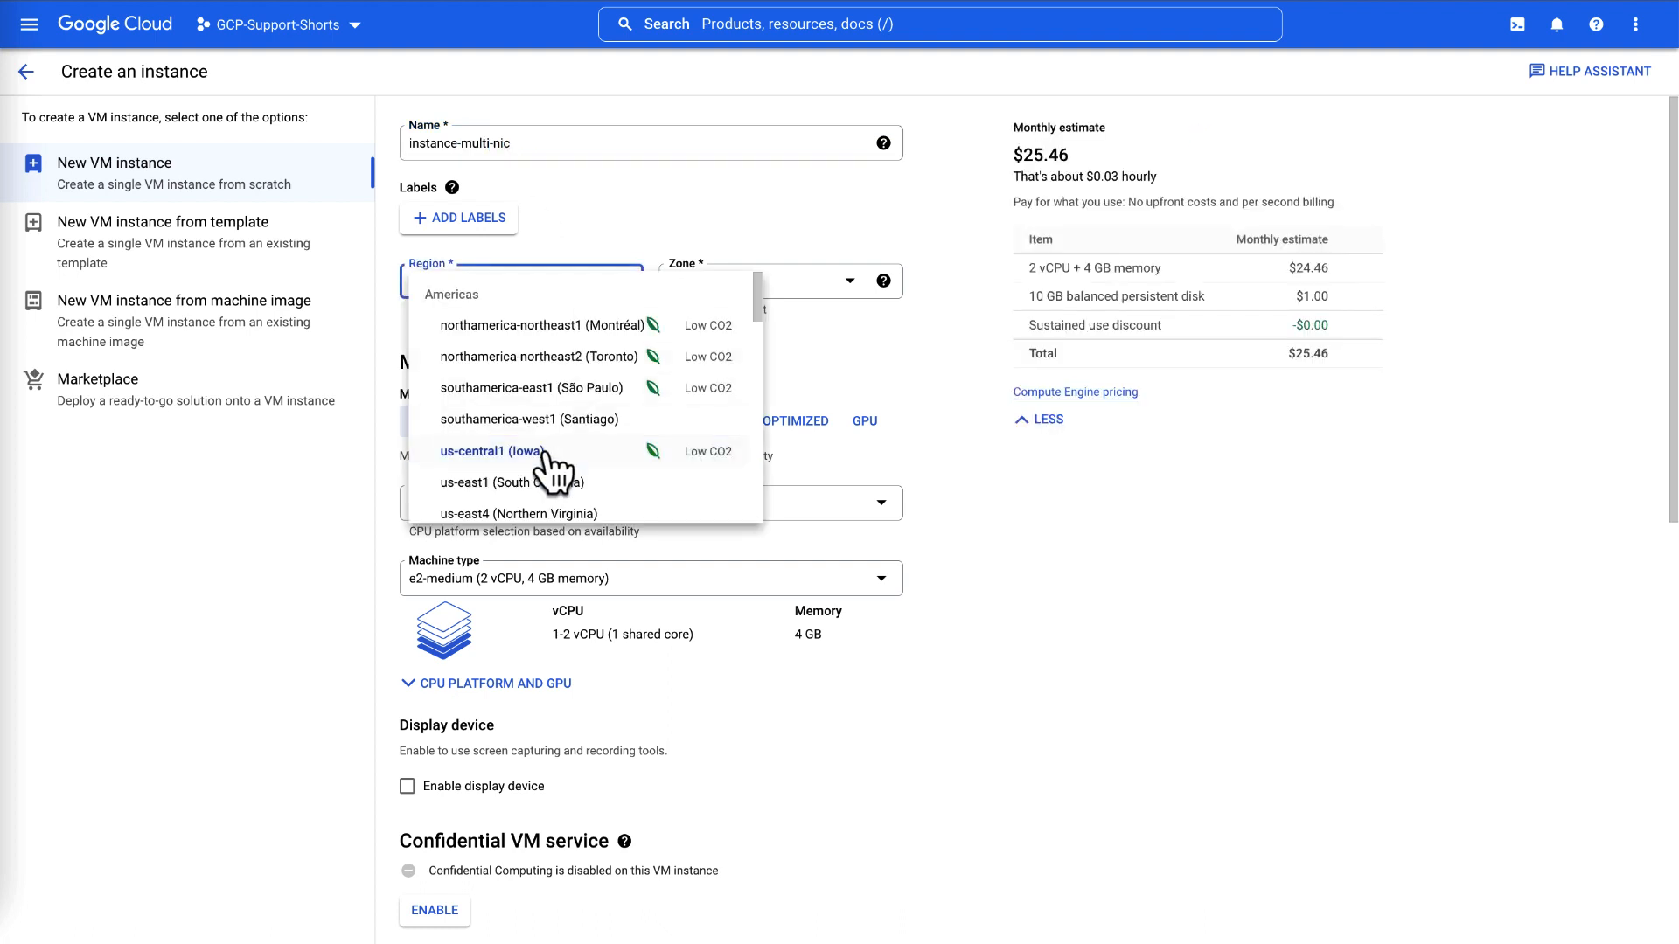
click(491, 451)
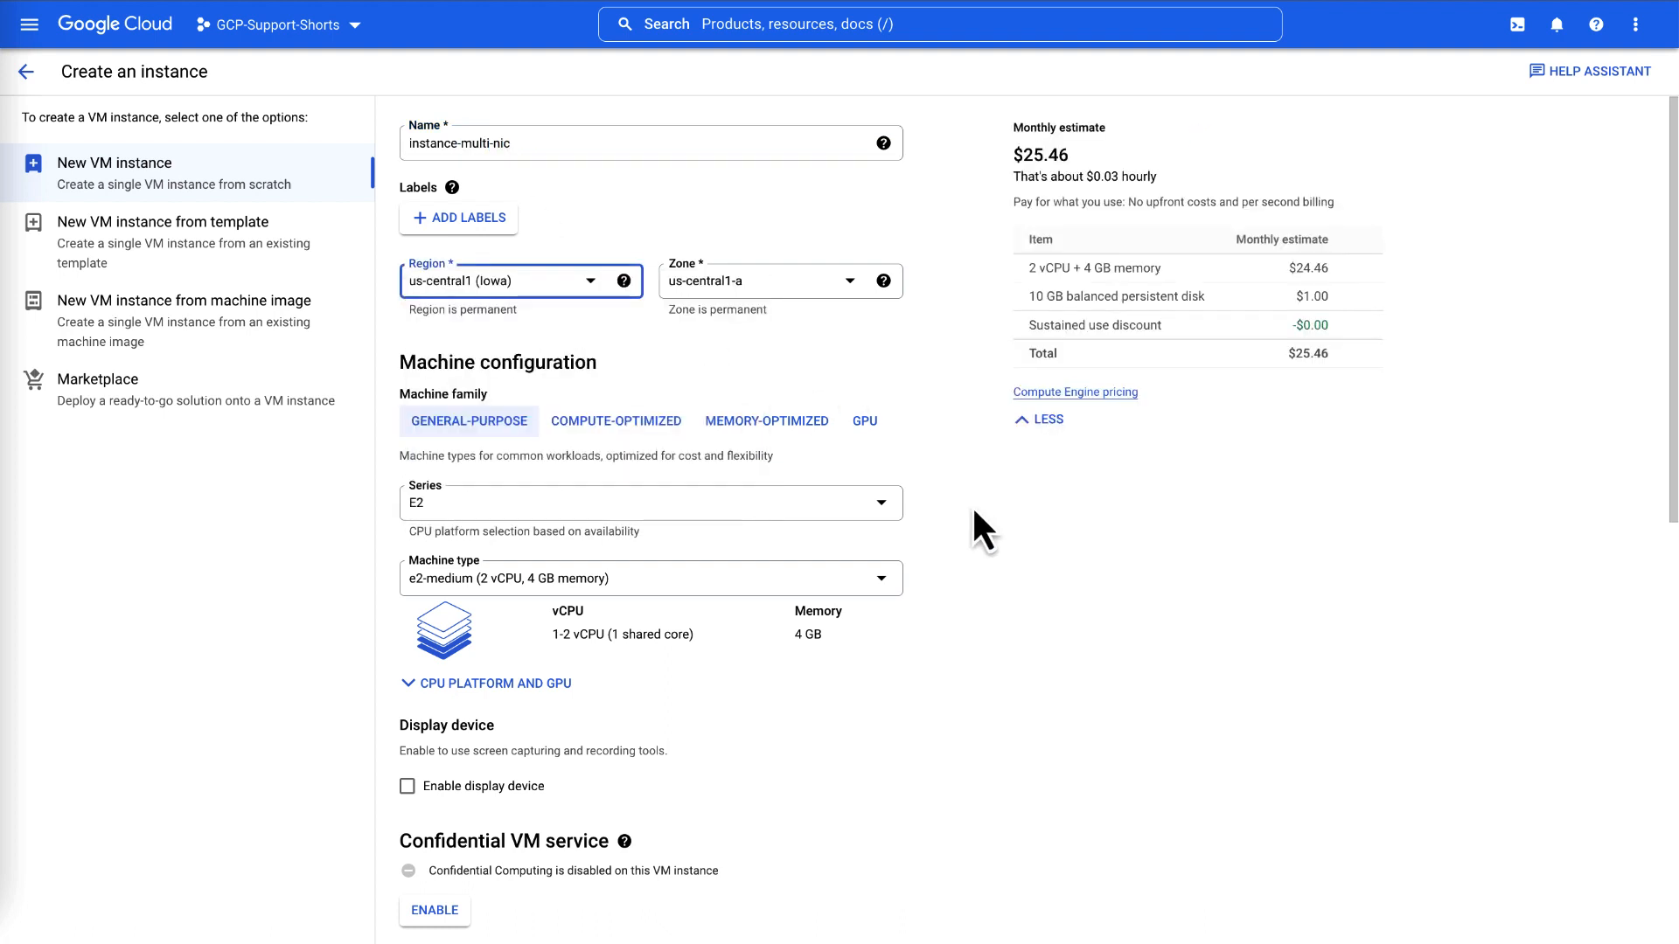
scroll(down, 3)
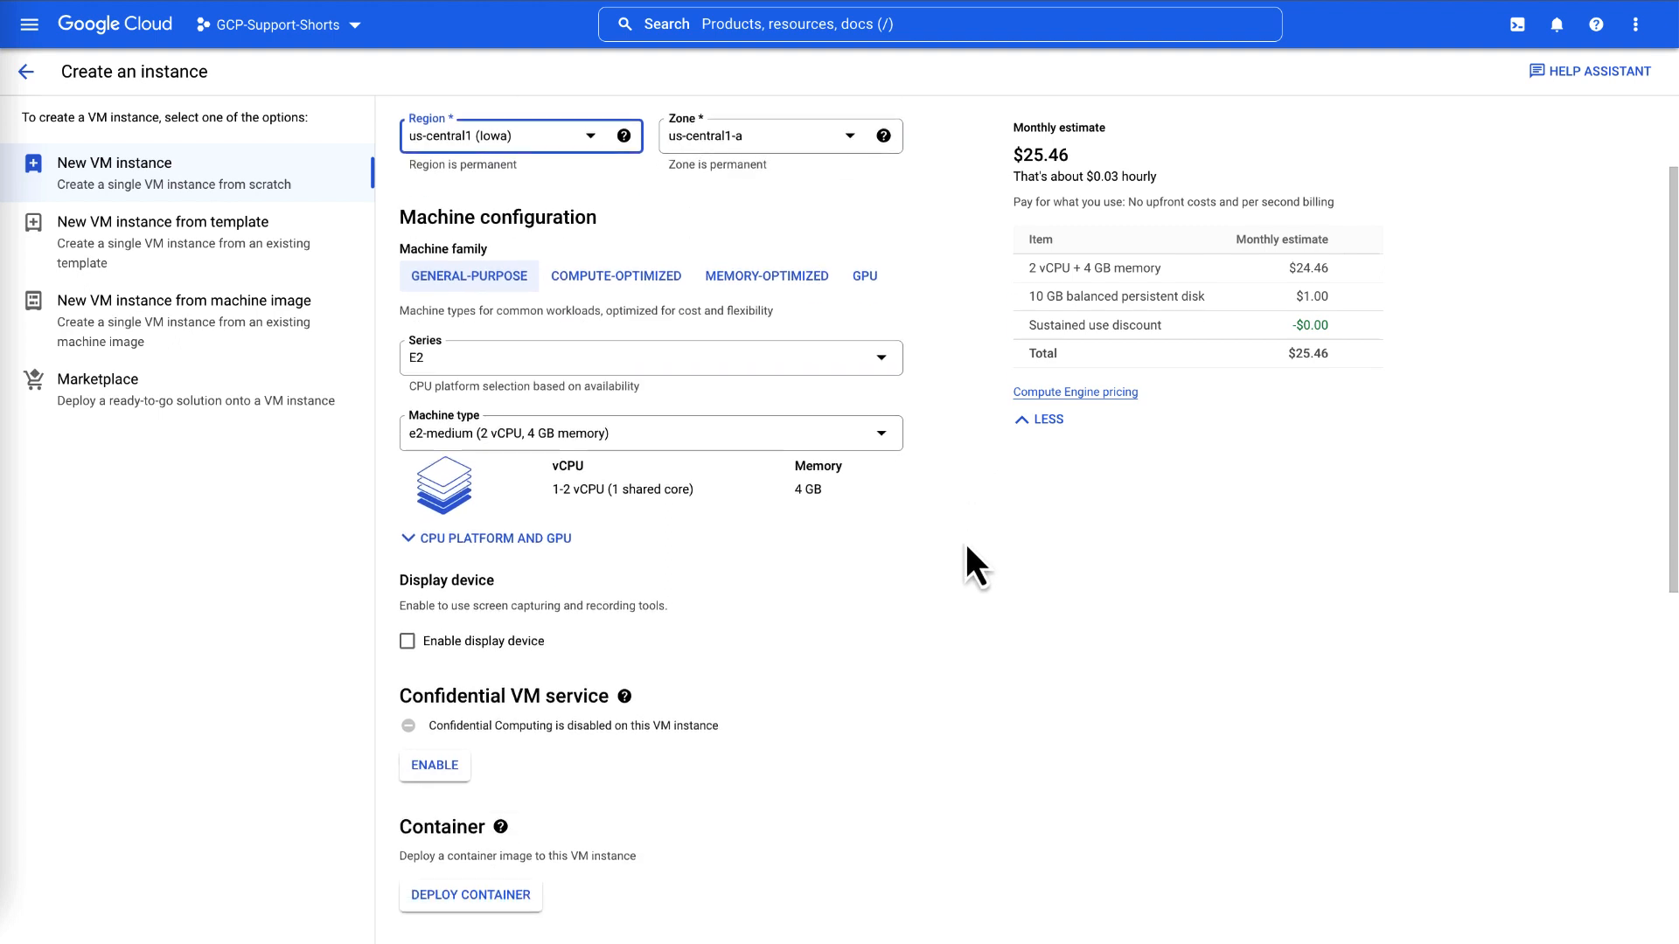
click(650, 433)
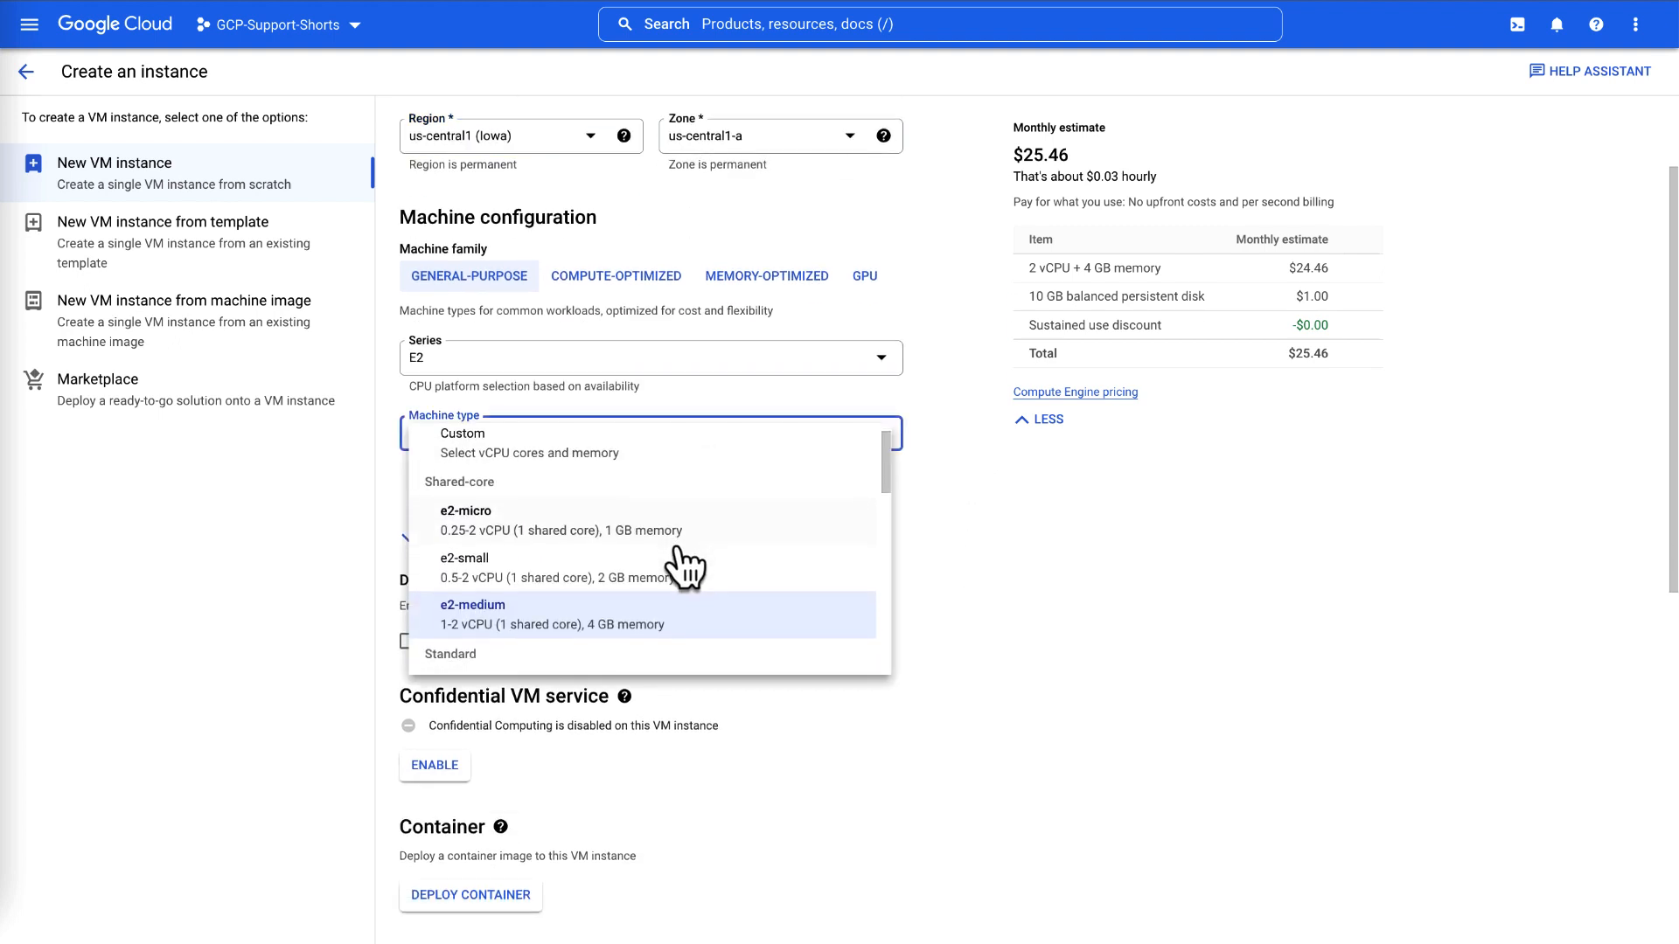
scroll(down, 3)
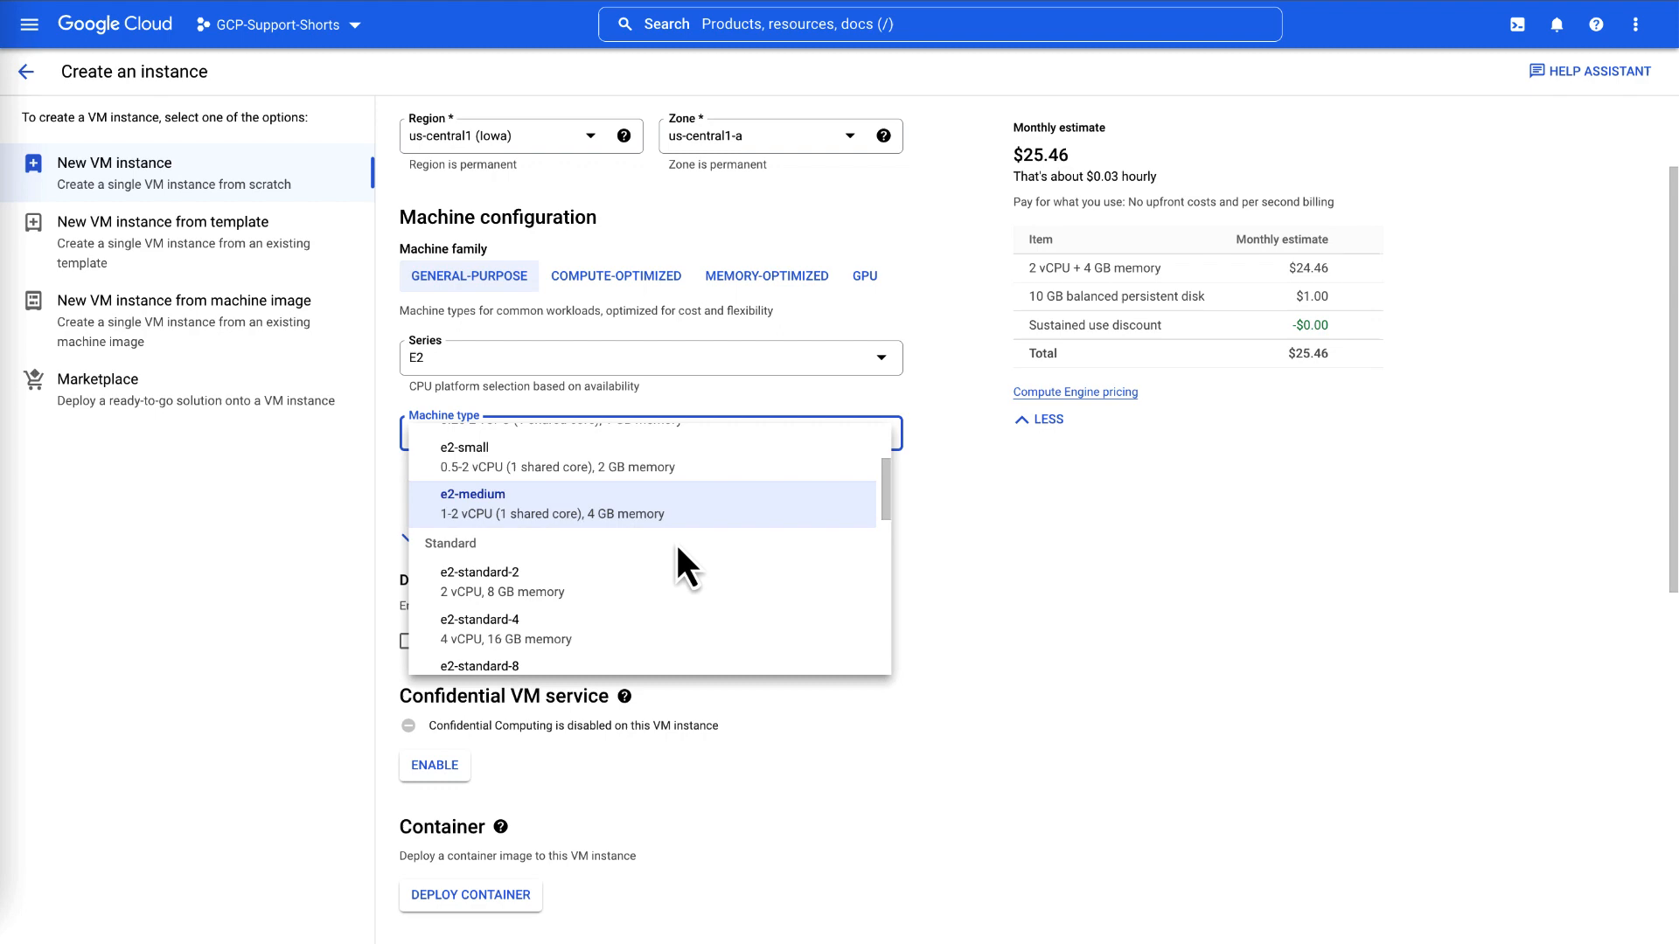
click(479, 625)
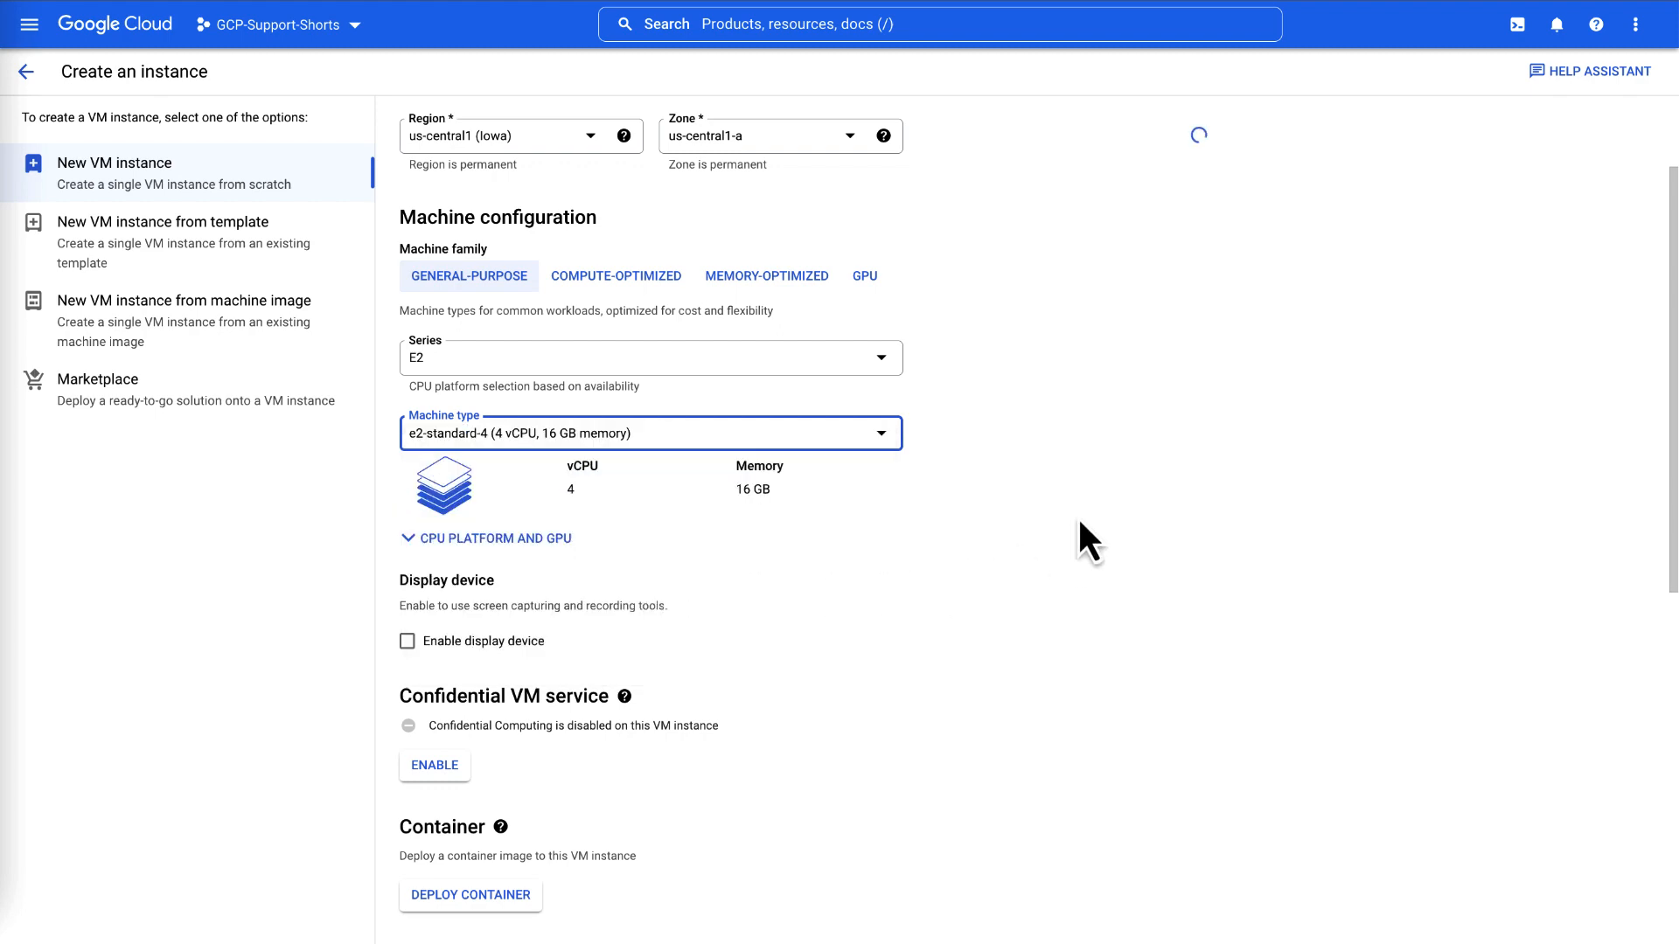
scroll(down, 3)
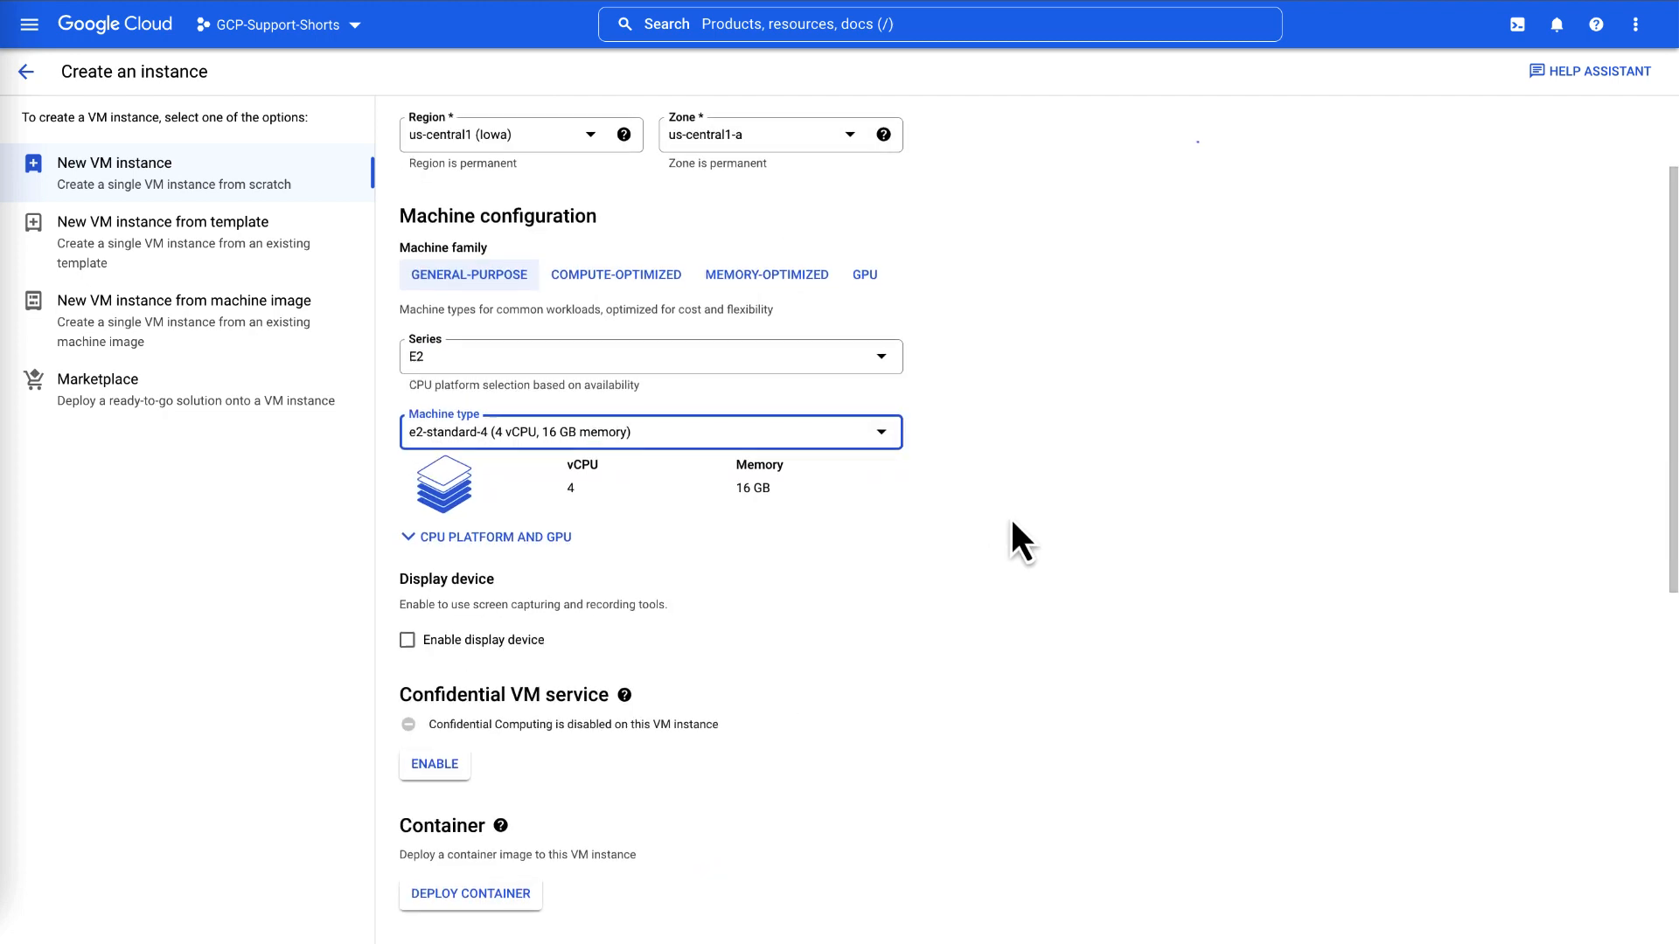
scroll(down, 3)
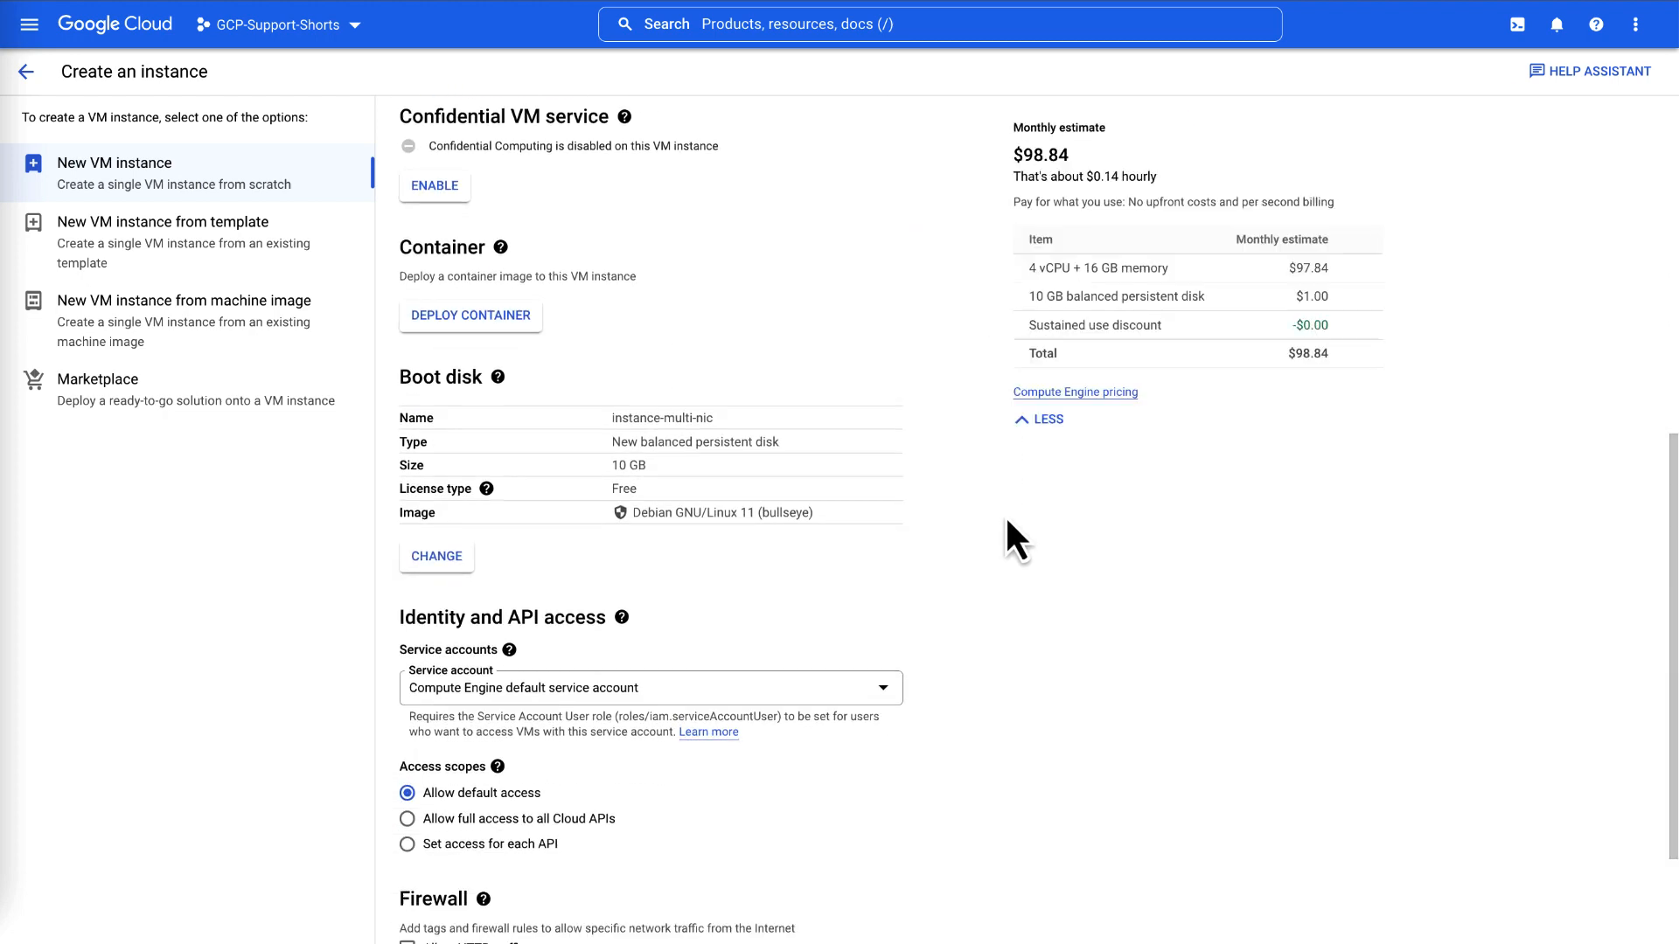
Expand advanced options and put the first interface on the default network and subnet
scroll(down, 3)
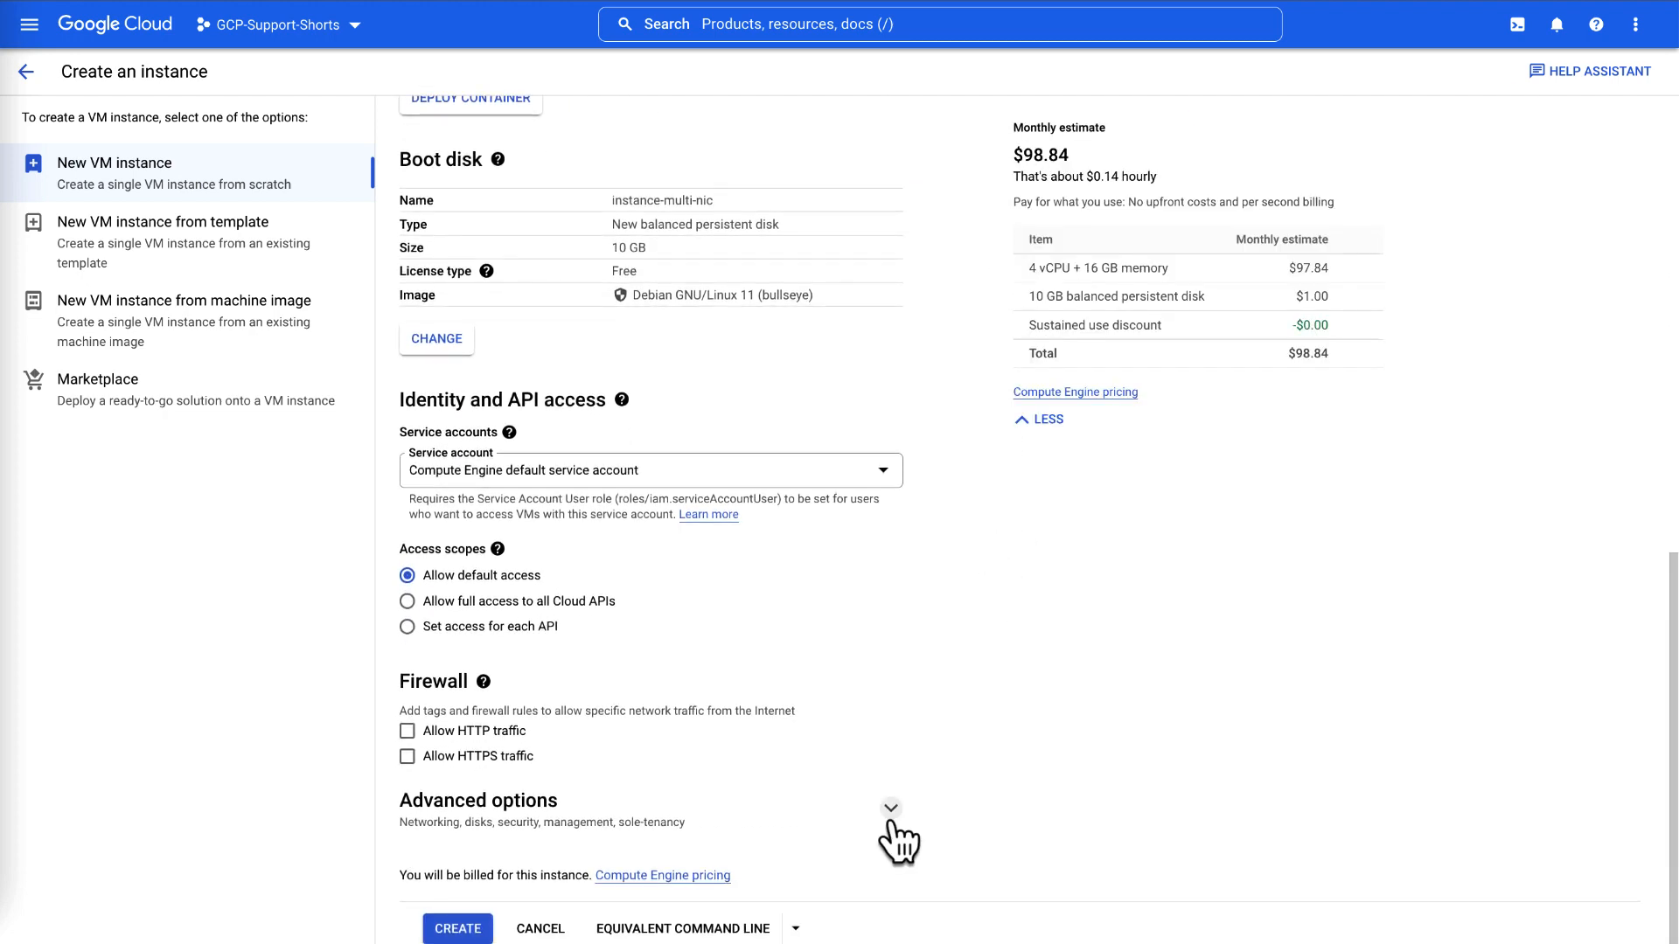
click(890, 807)
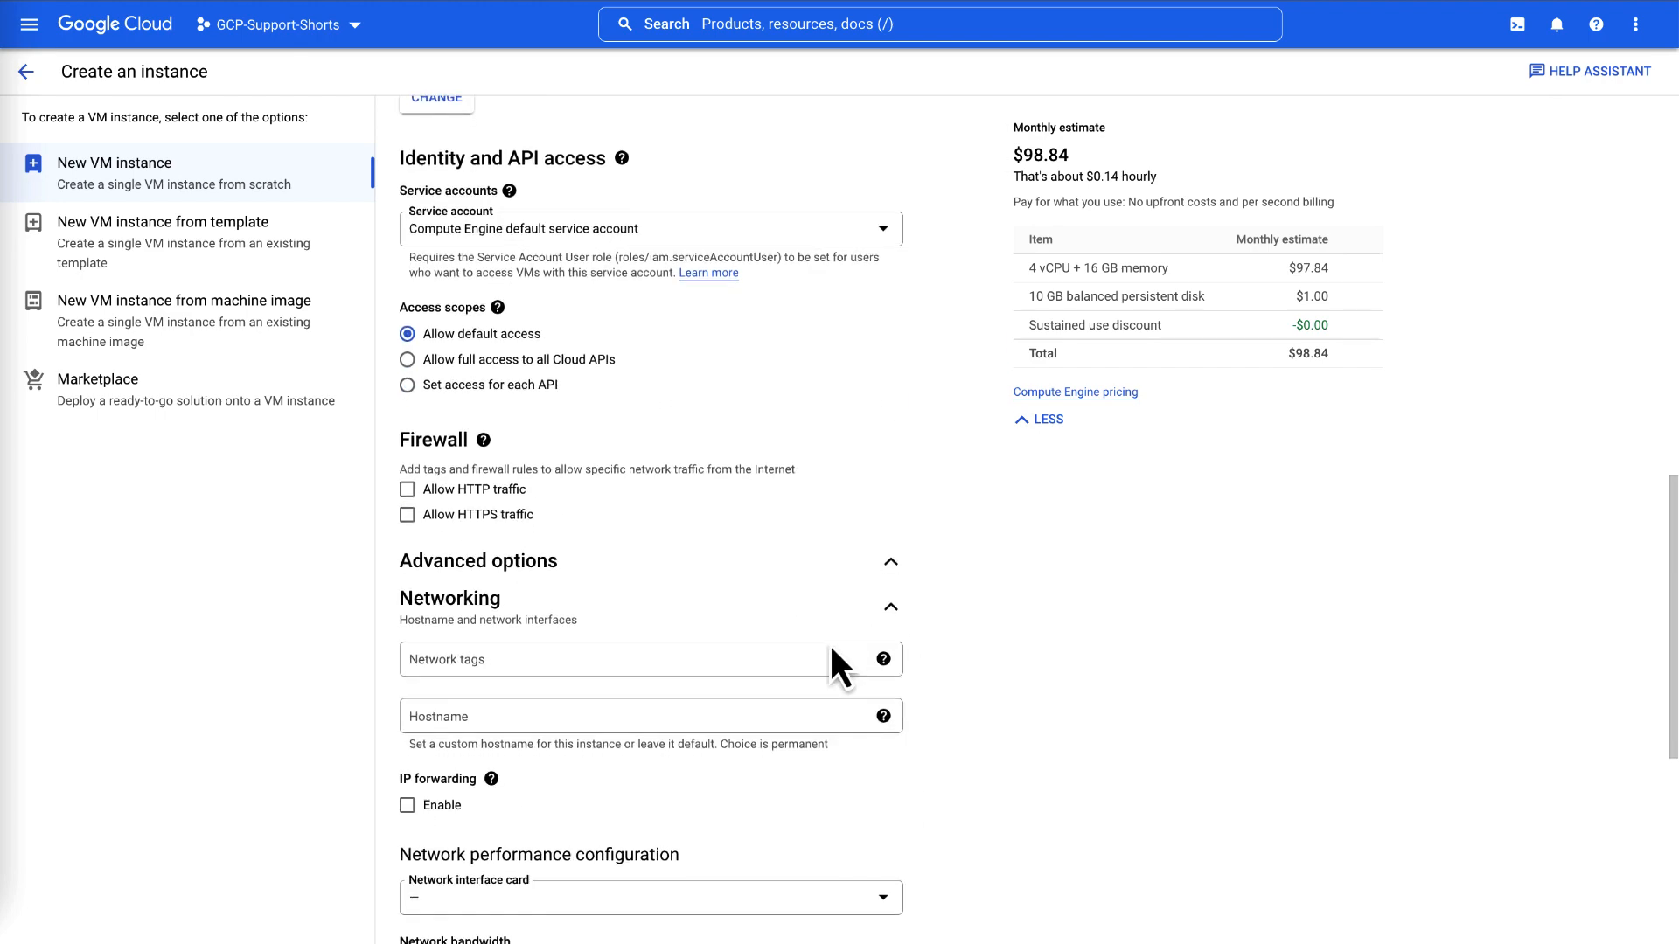
scroll(down, 3)
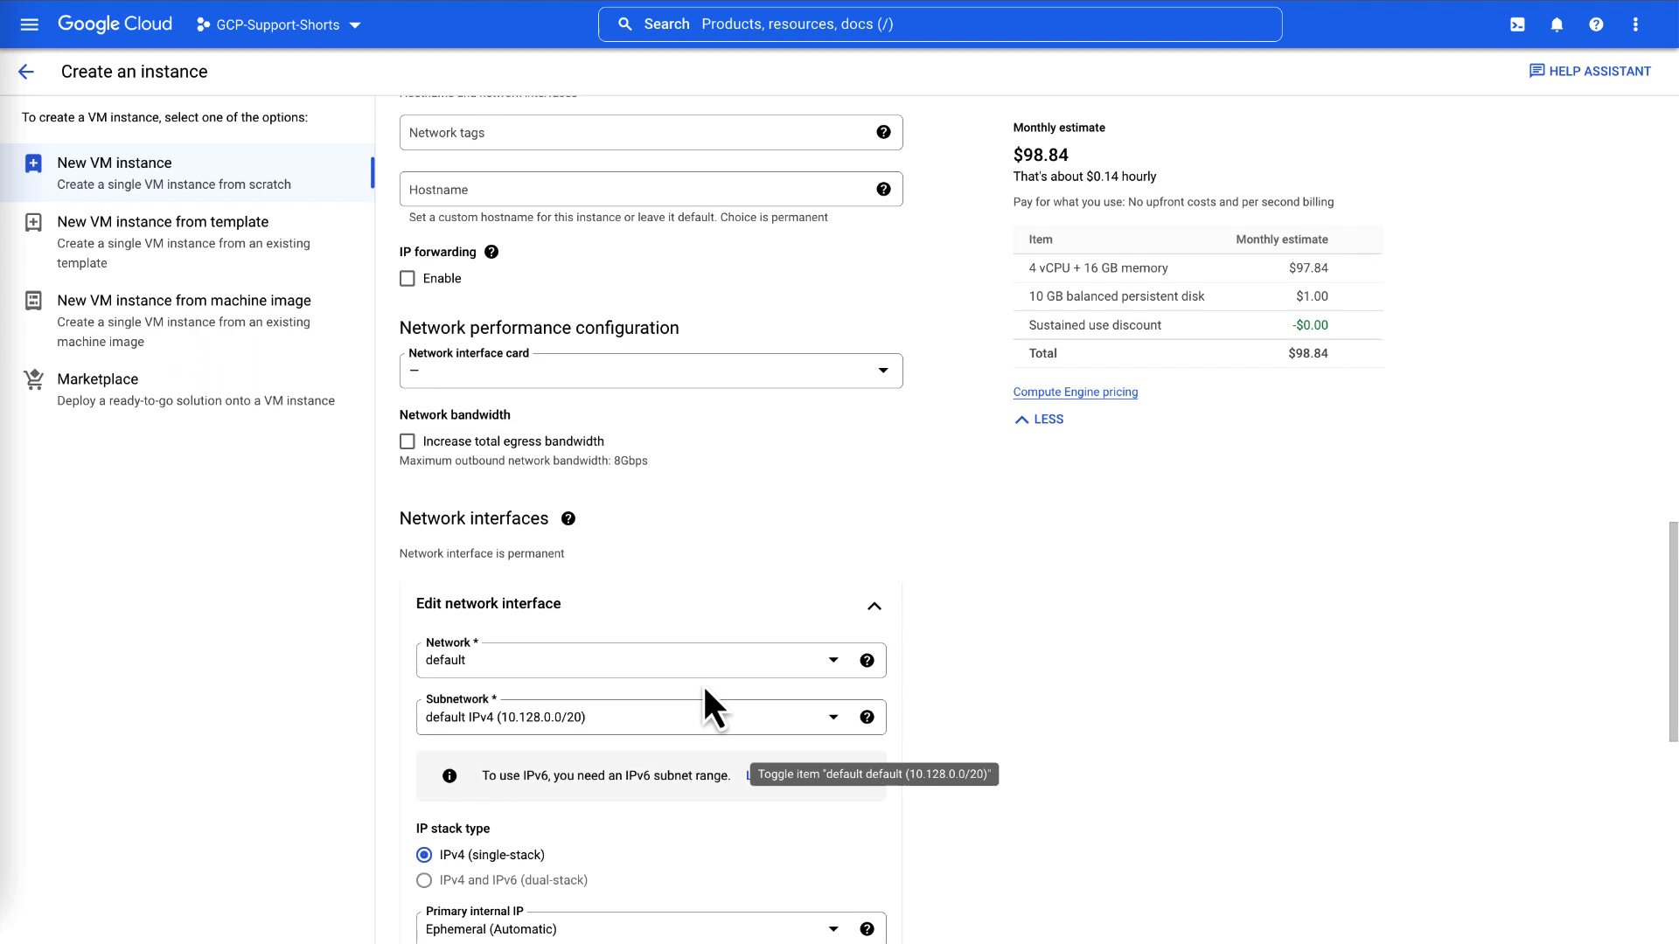
scroll(down, 3)
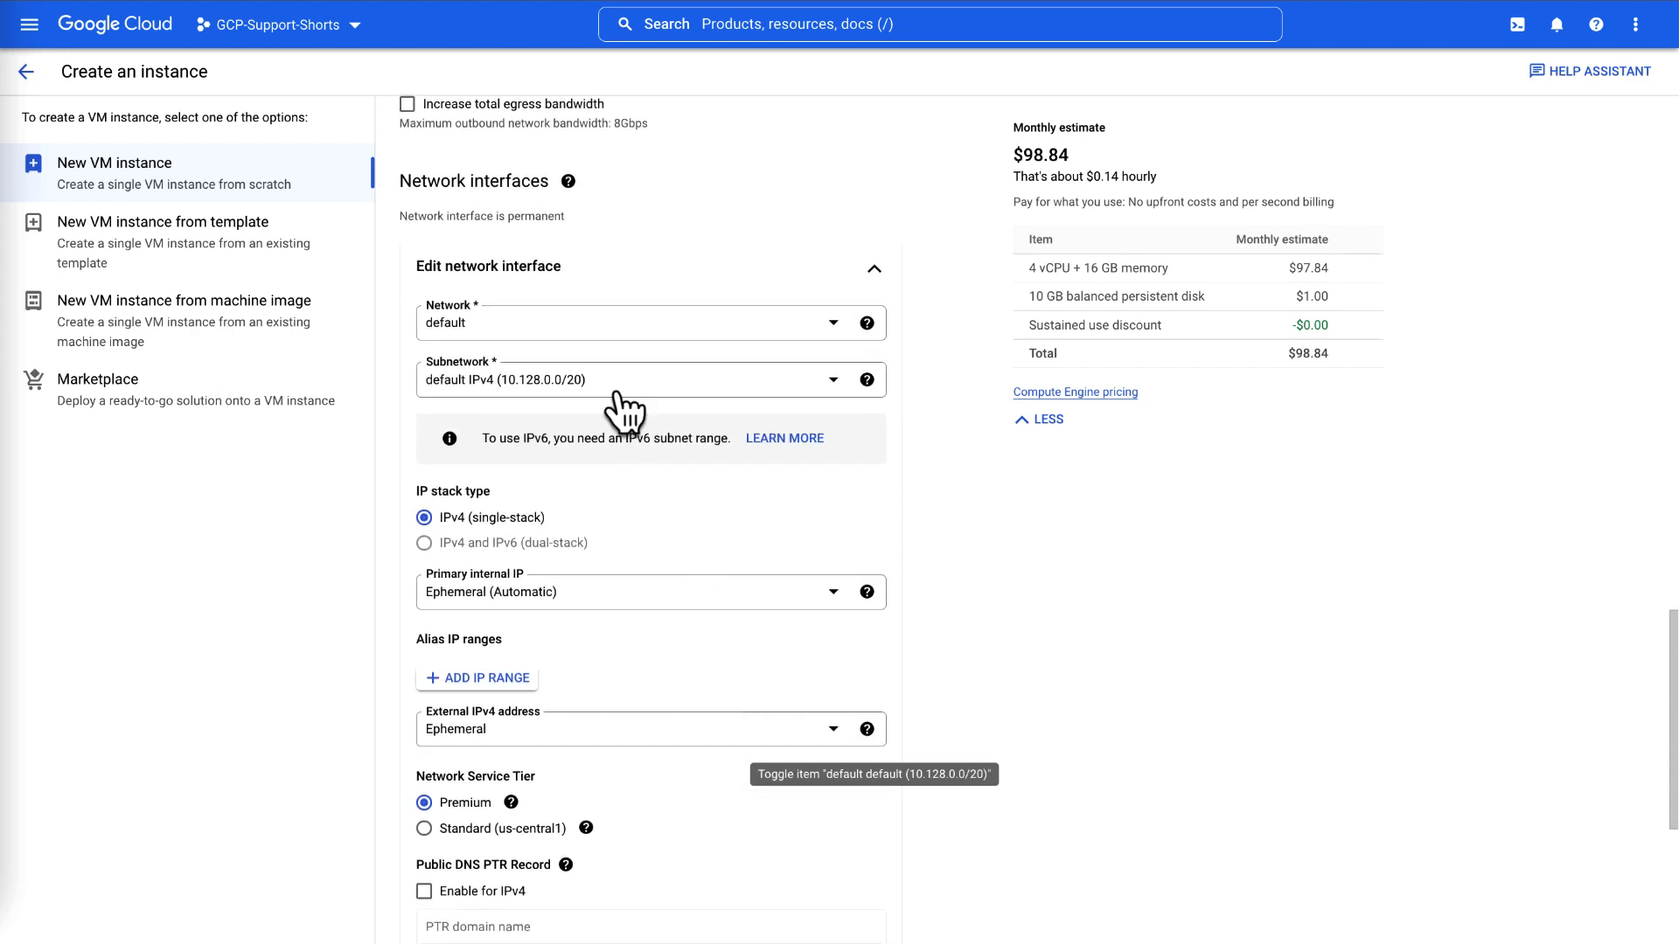
click(649, 322)
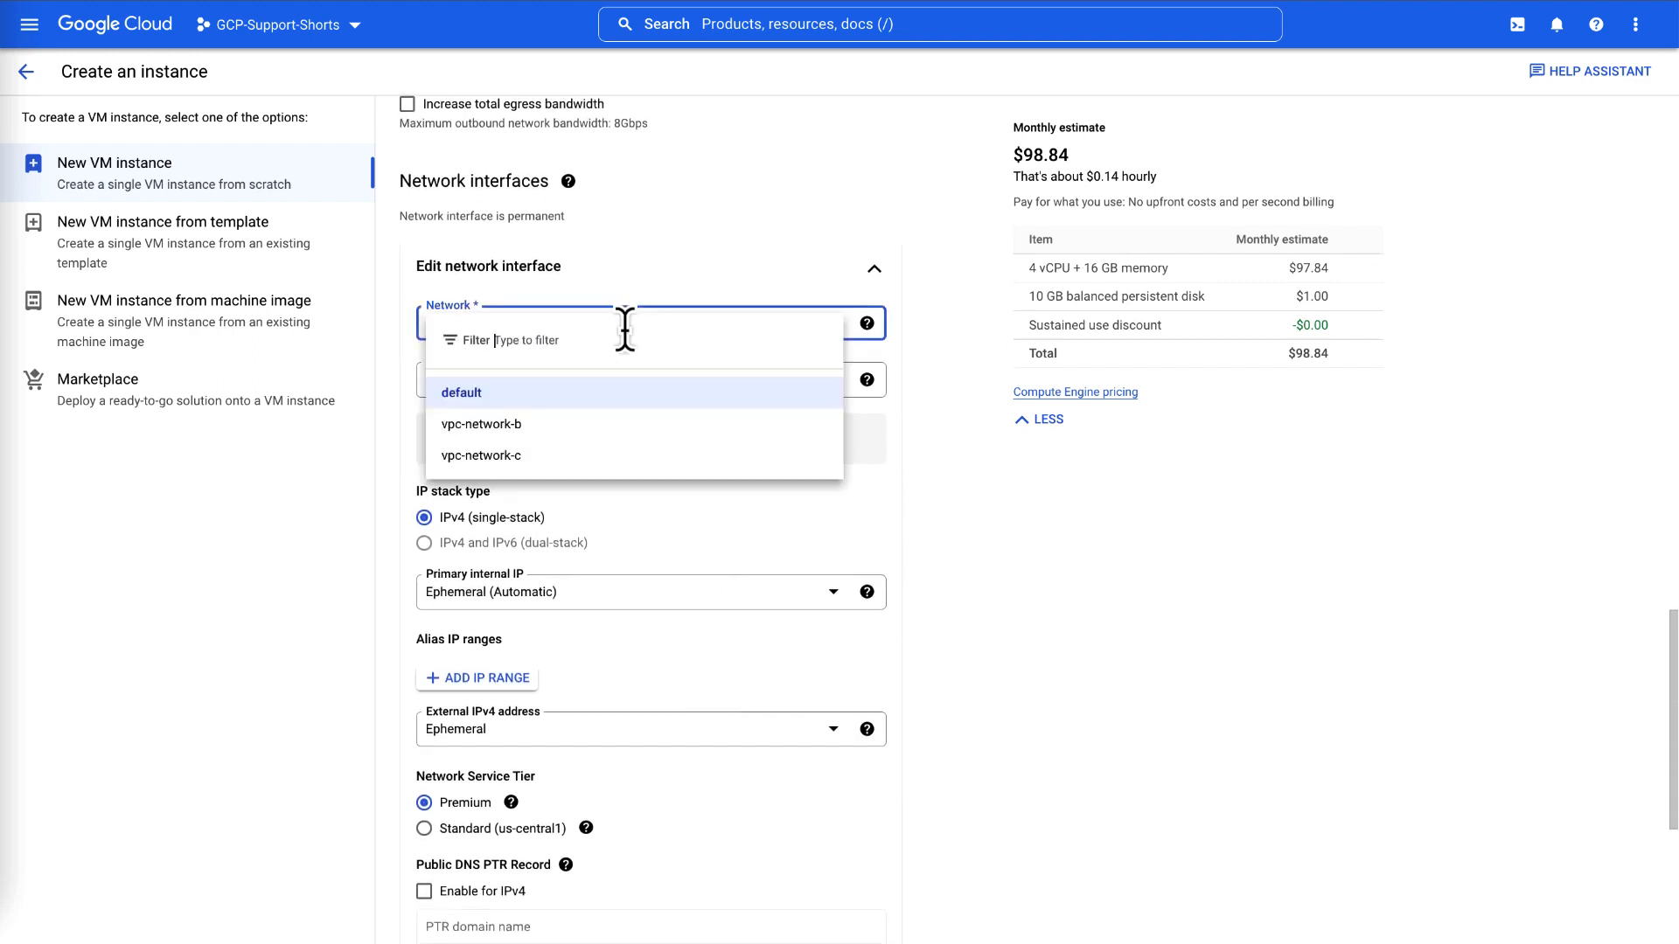
click(461, 392)
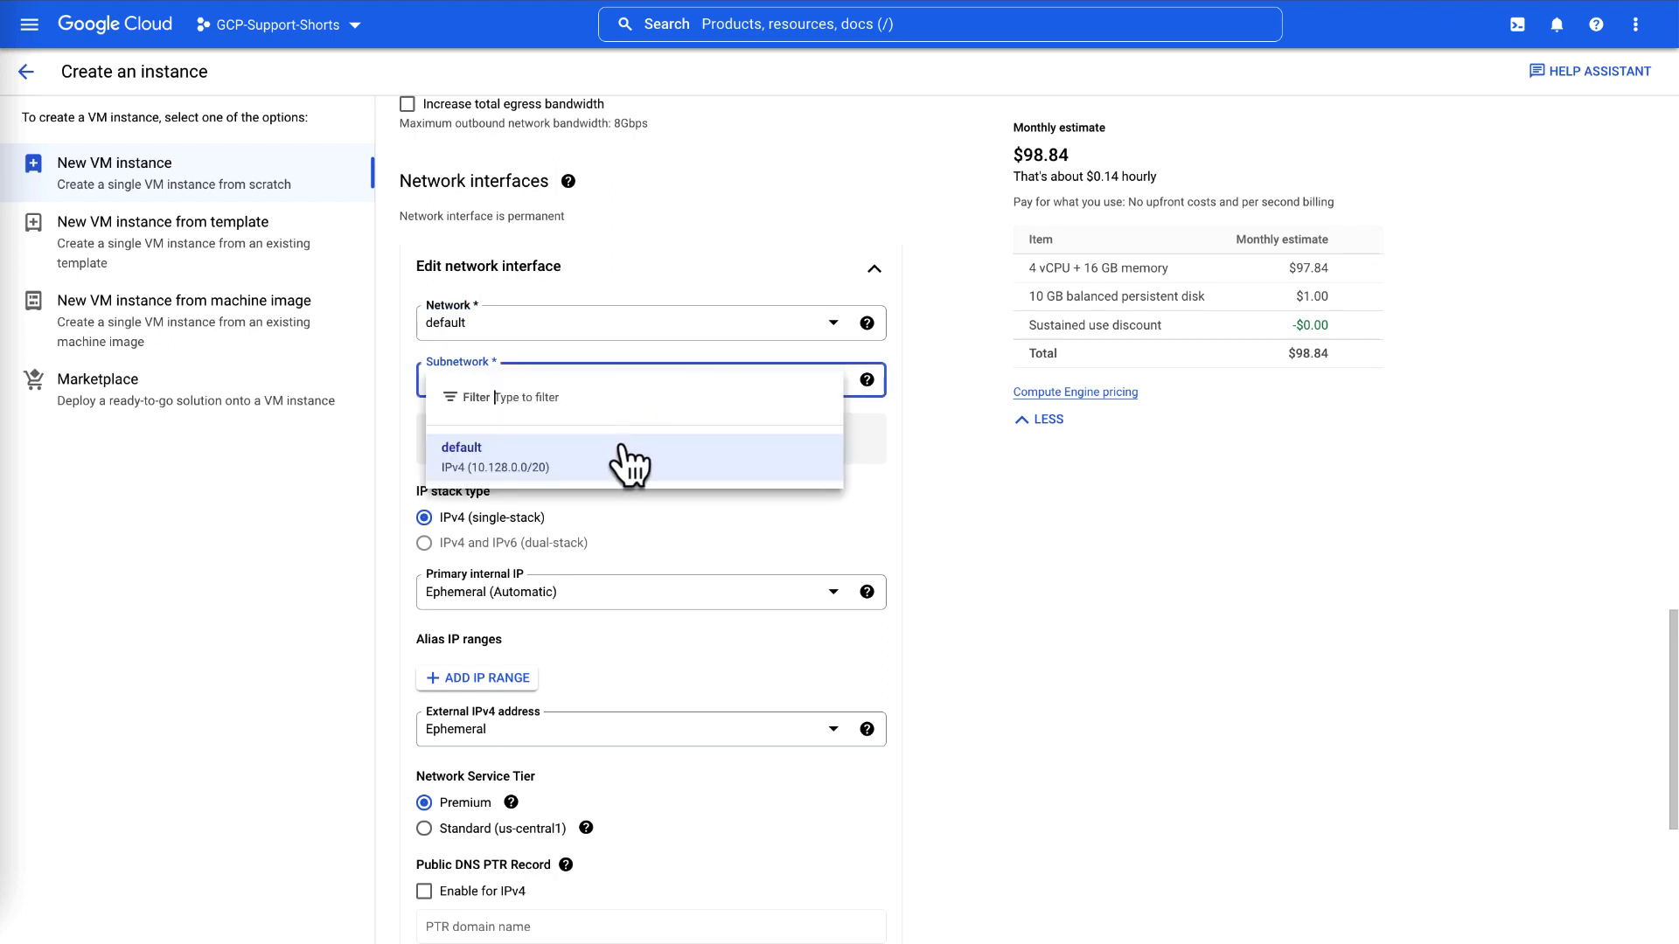
click(492, 454)
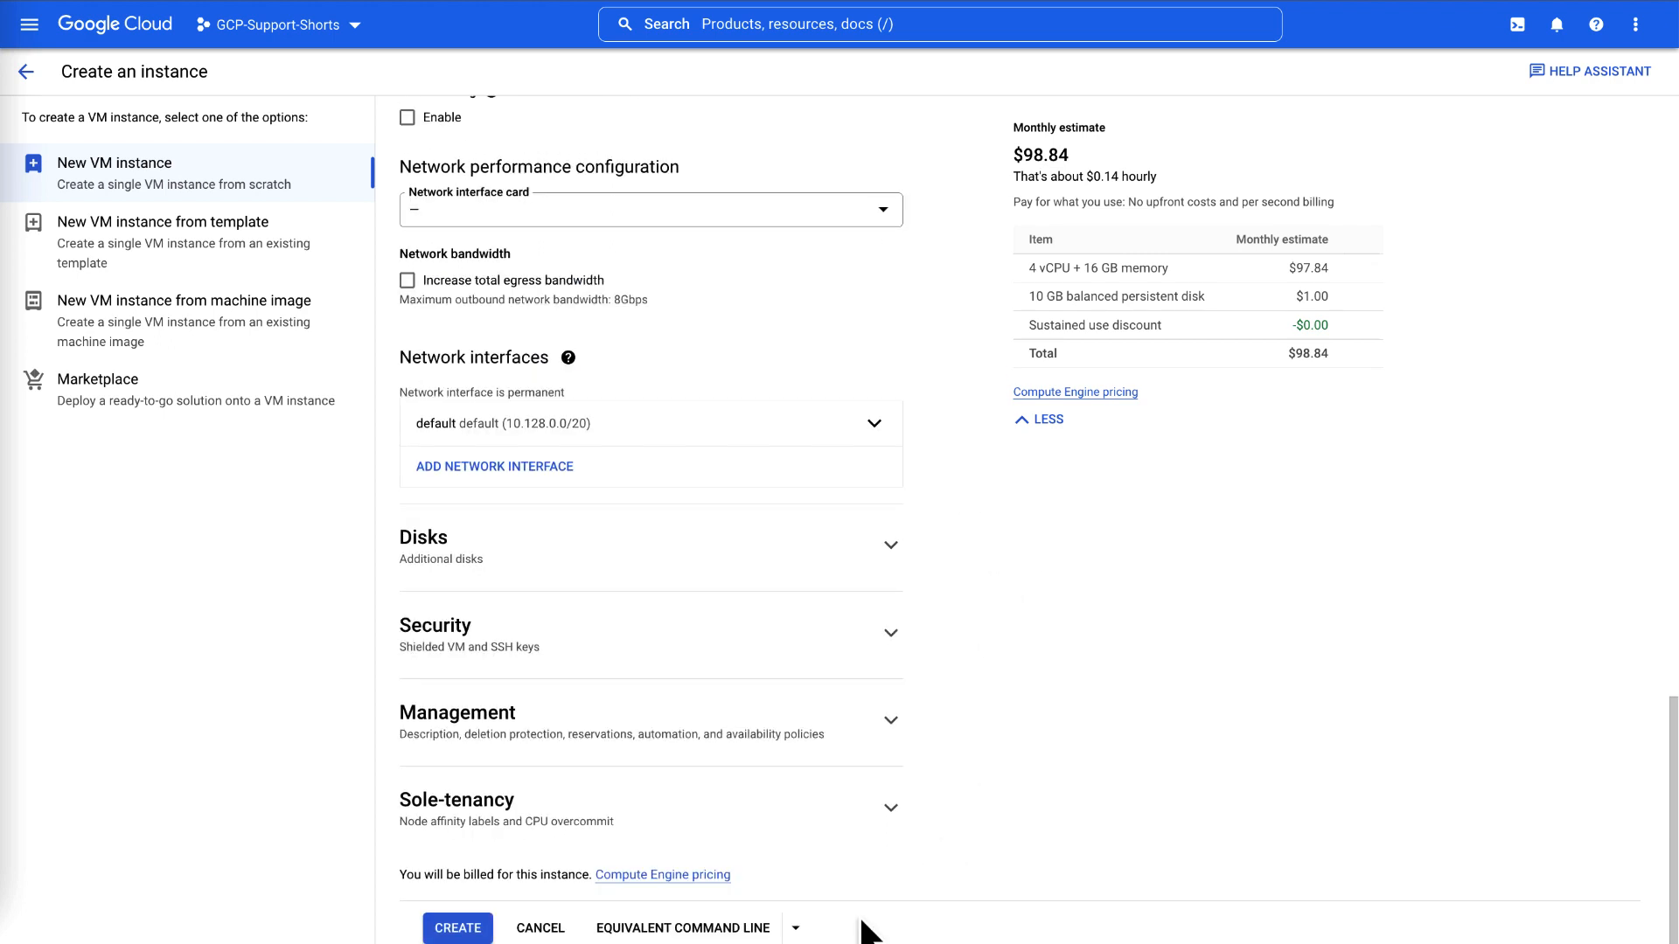
Add a vpc-network-b interface and a third interface, then create the VM
click(493, 466)
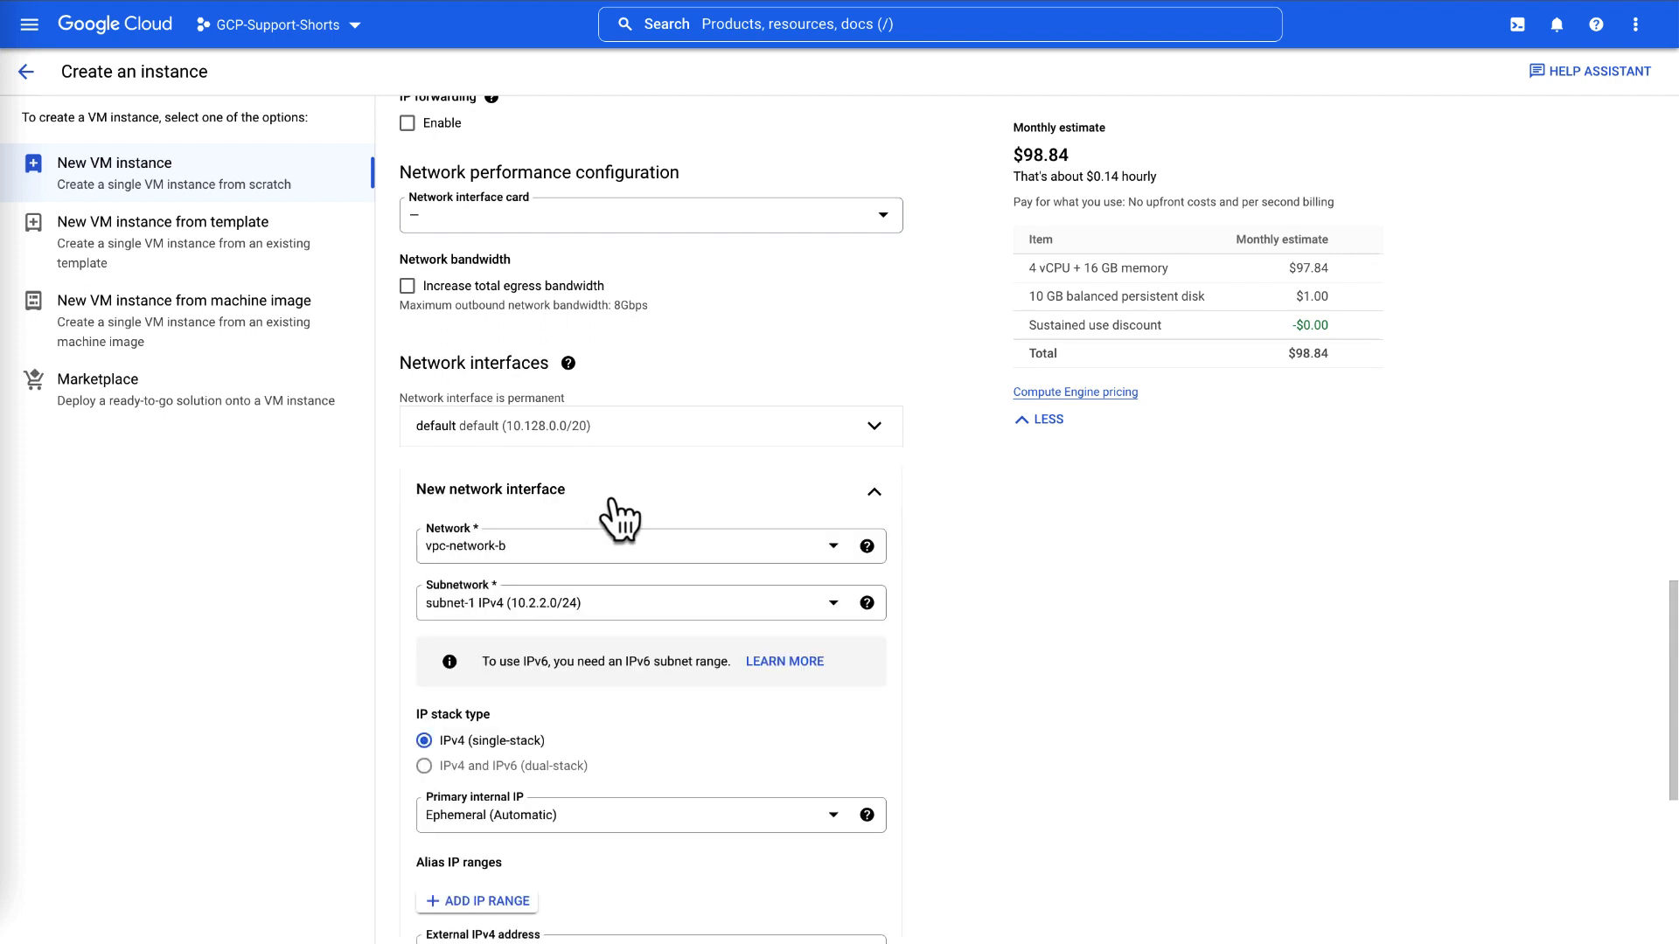
scroll(down, 3)
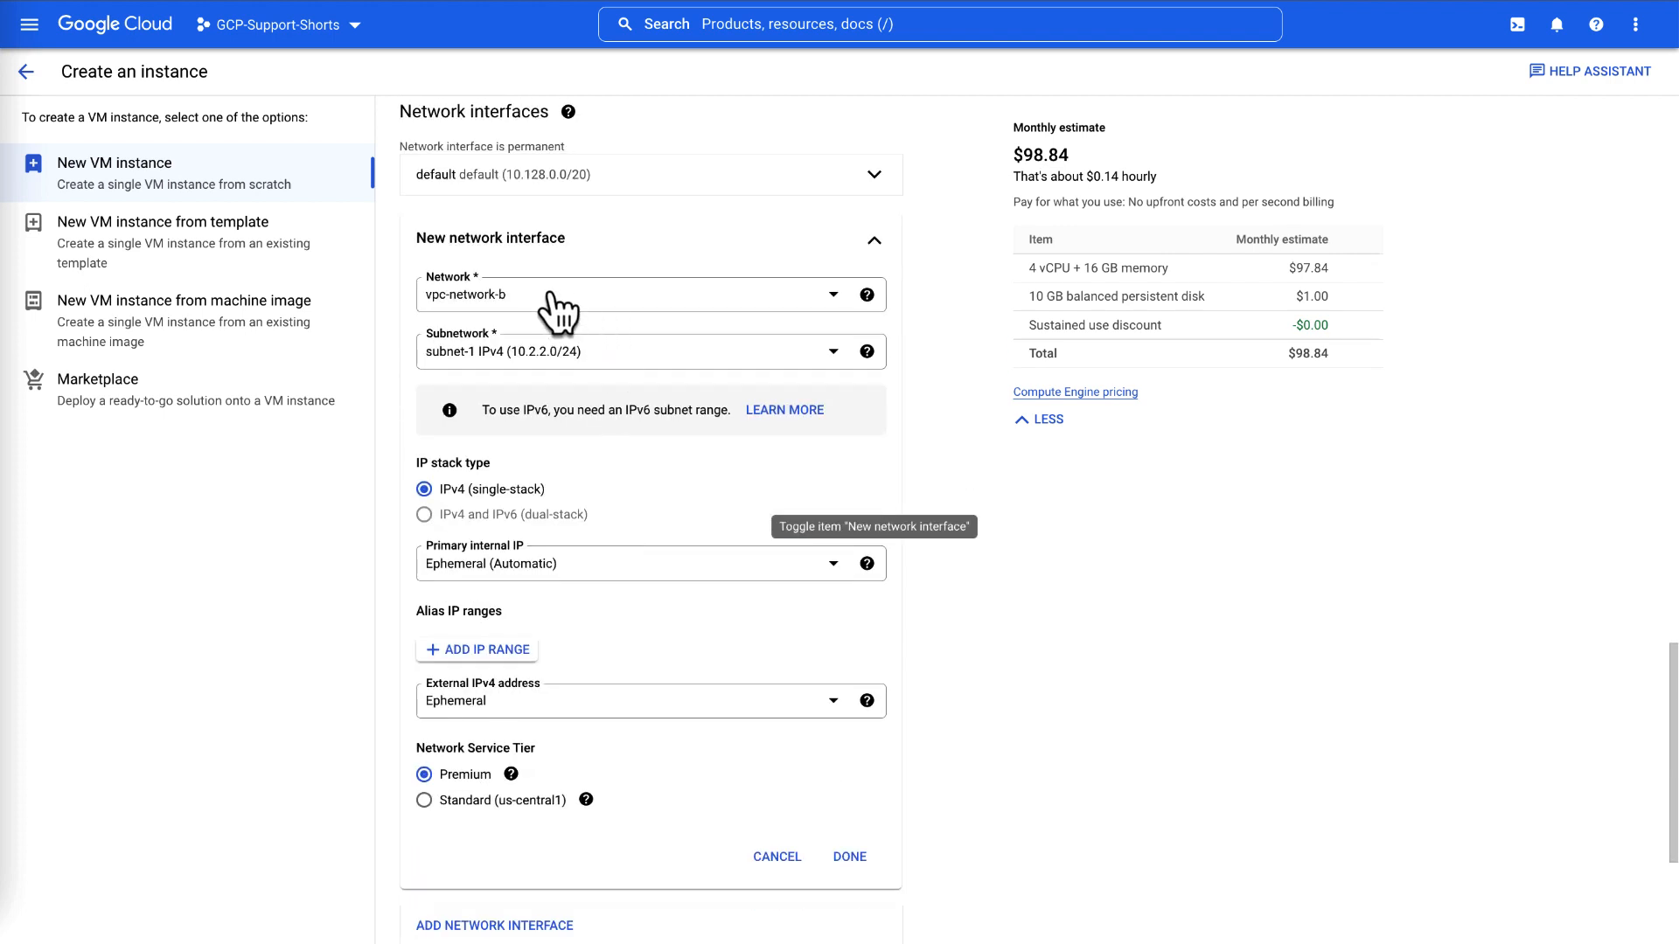
click(642, 294)
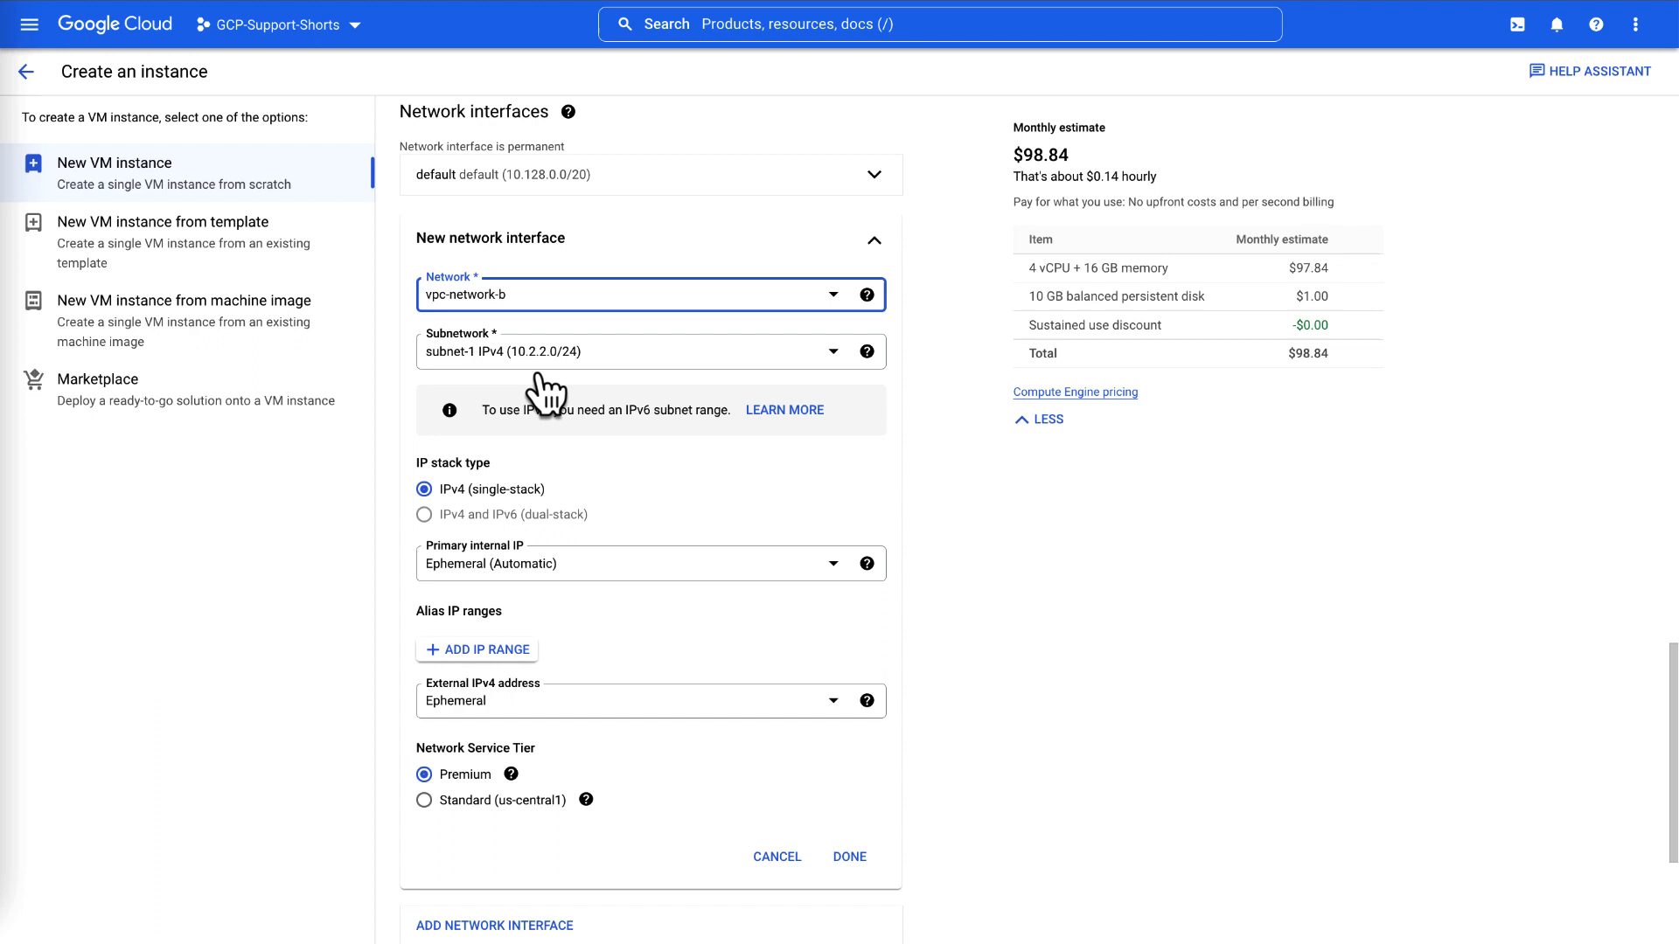
click(649, 351)
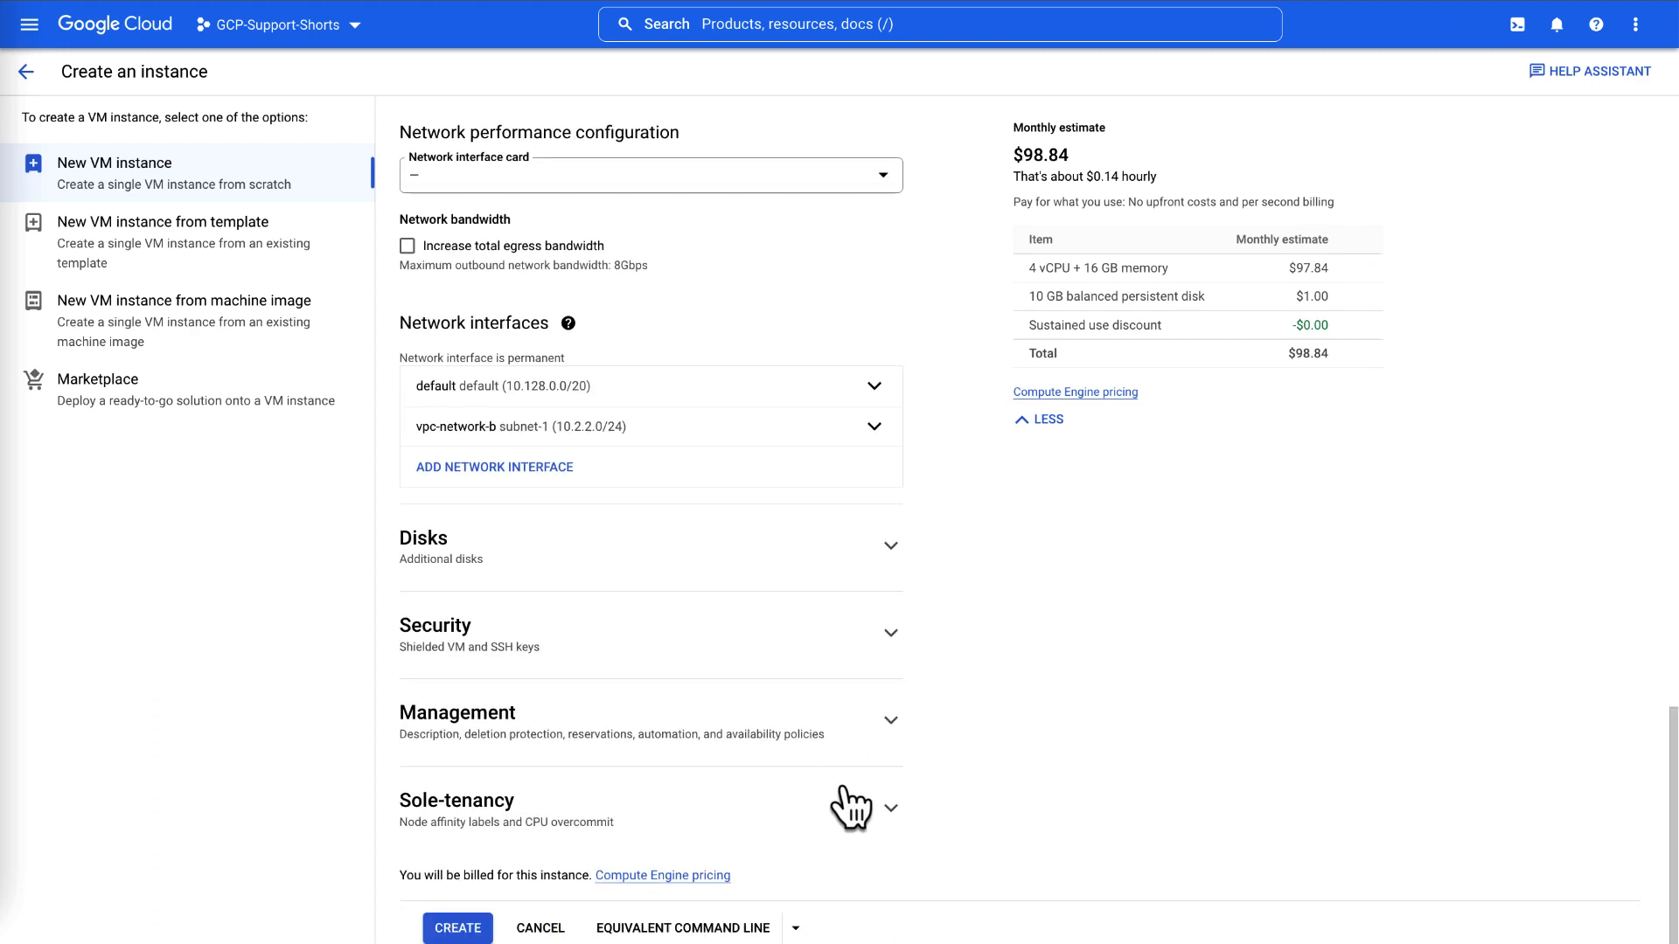
click(493, 467)
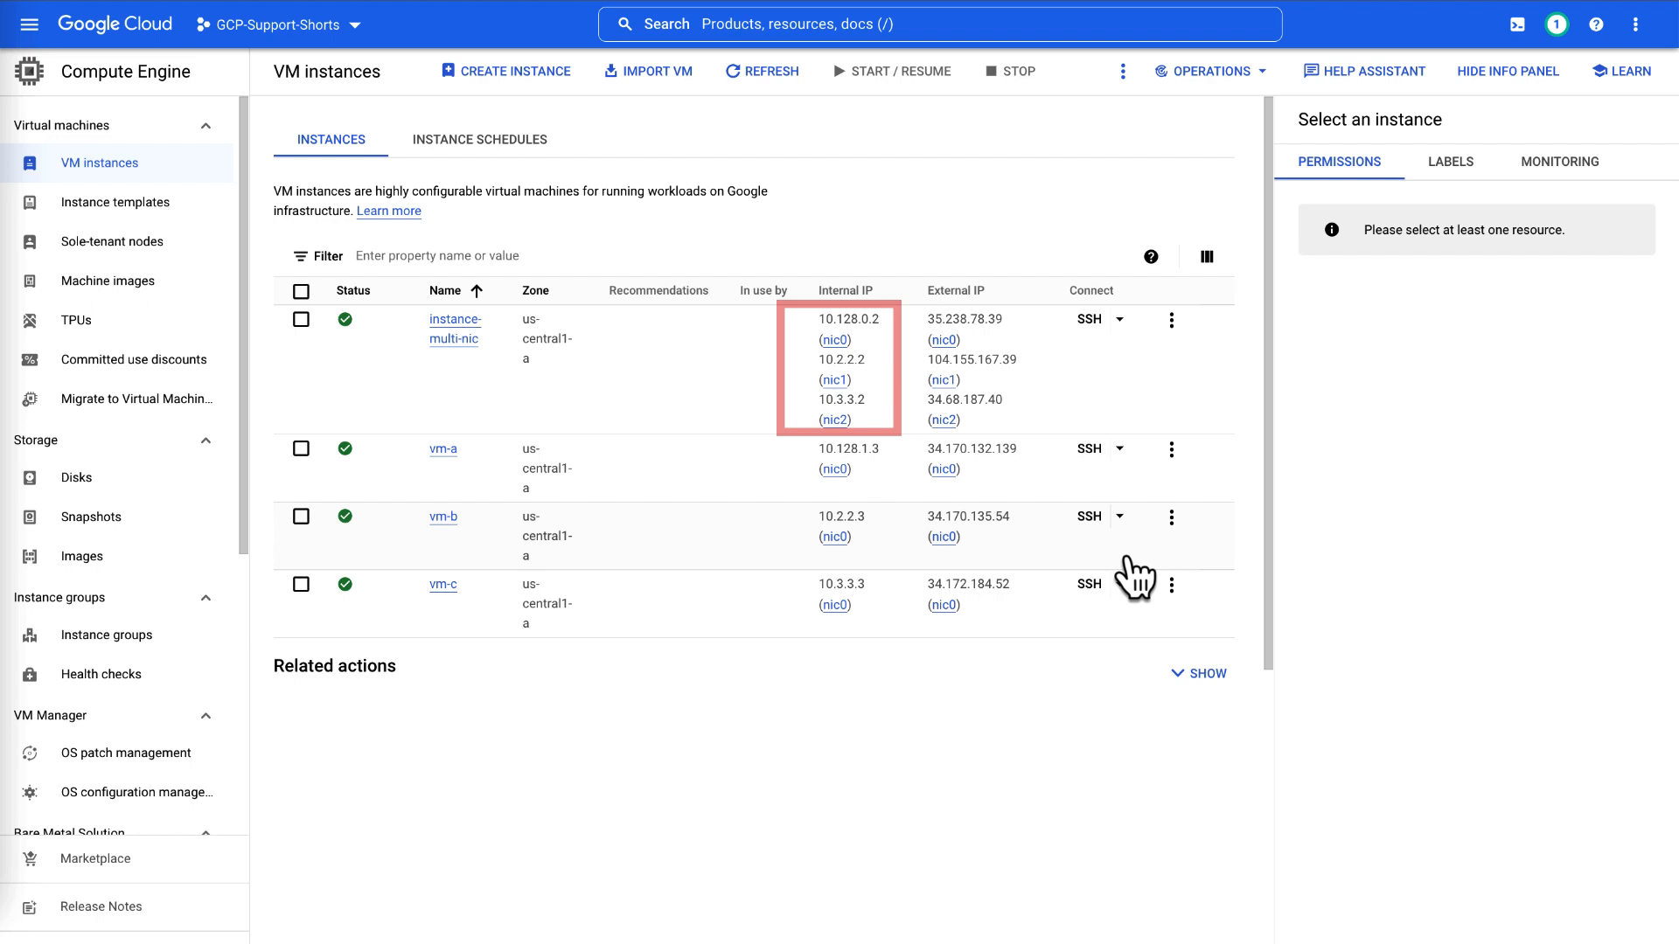
Filter the instance list by 'vm' and SSH into instance-multi-nic
text(vm)
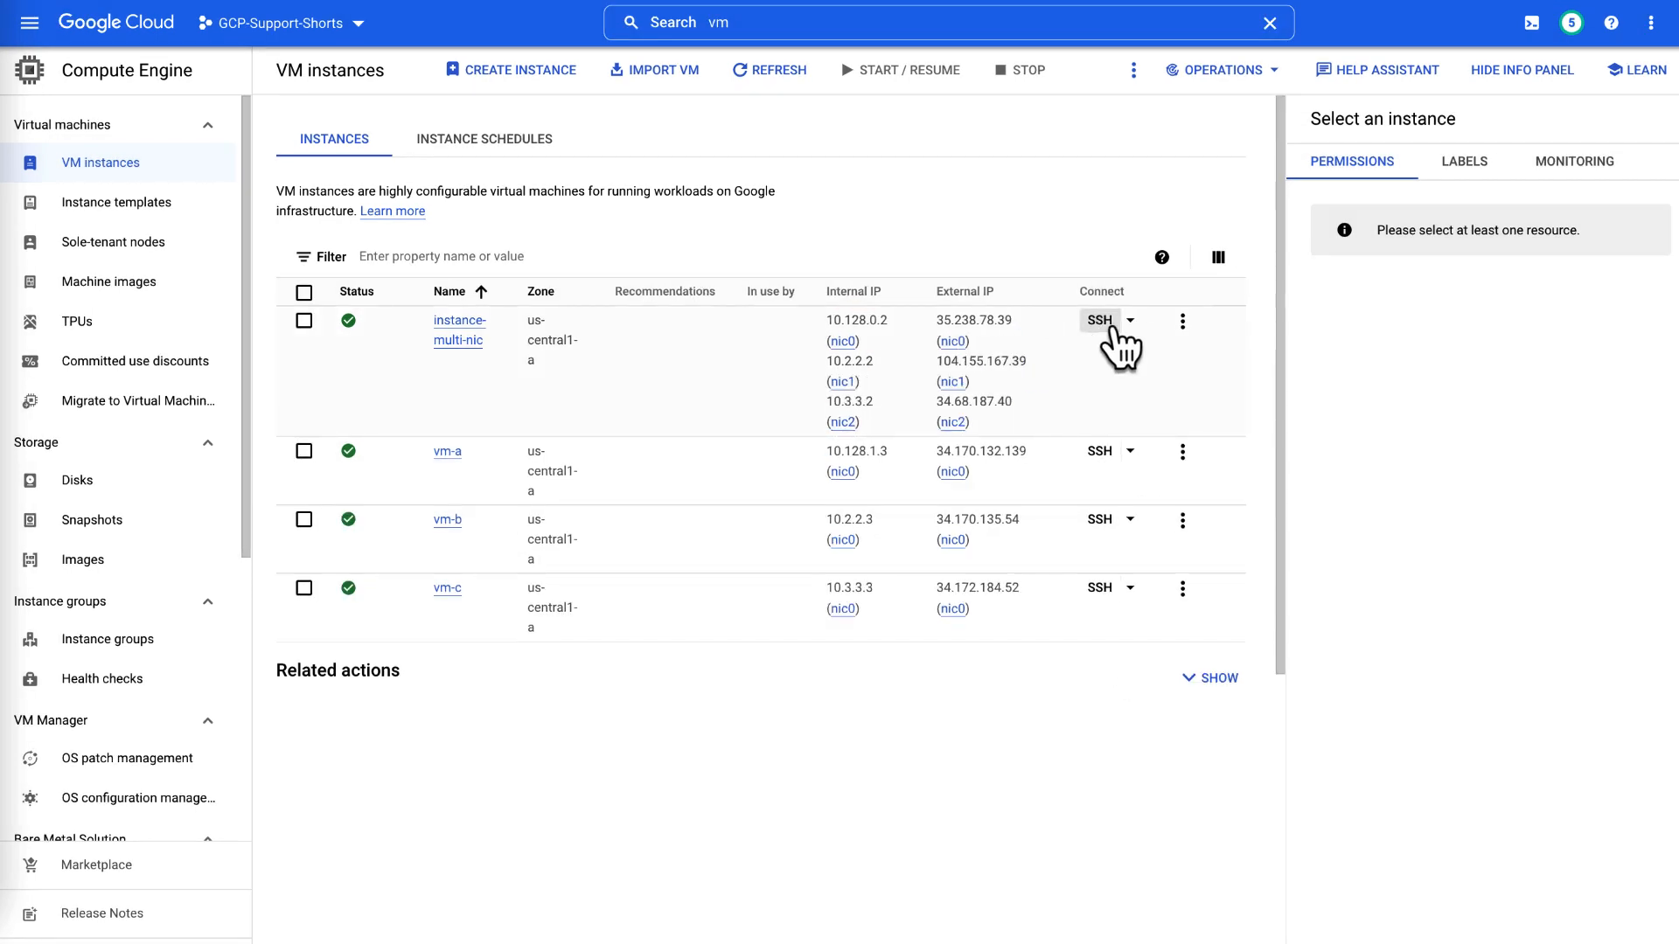
click(1100, 320)
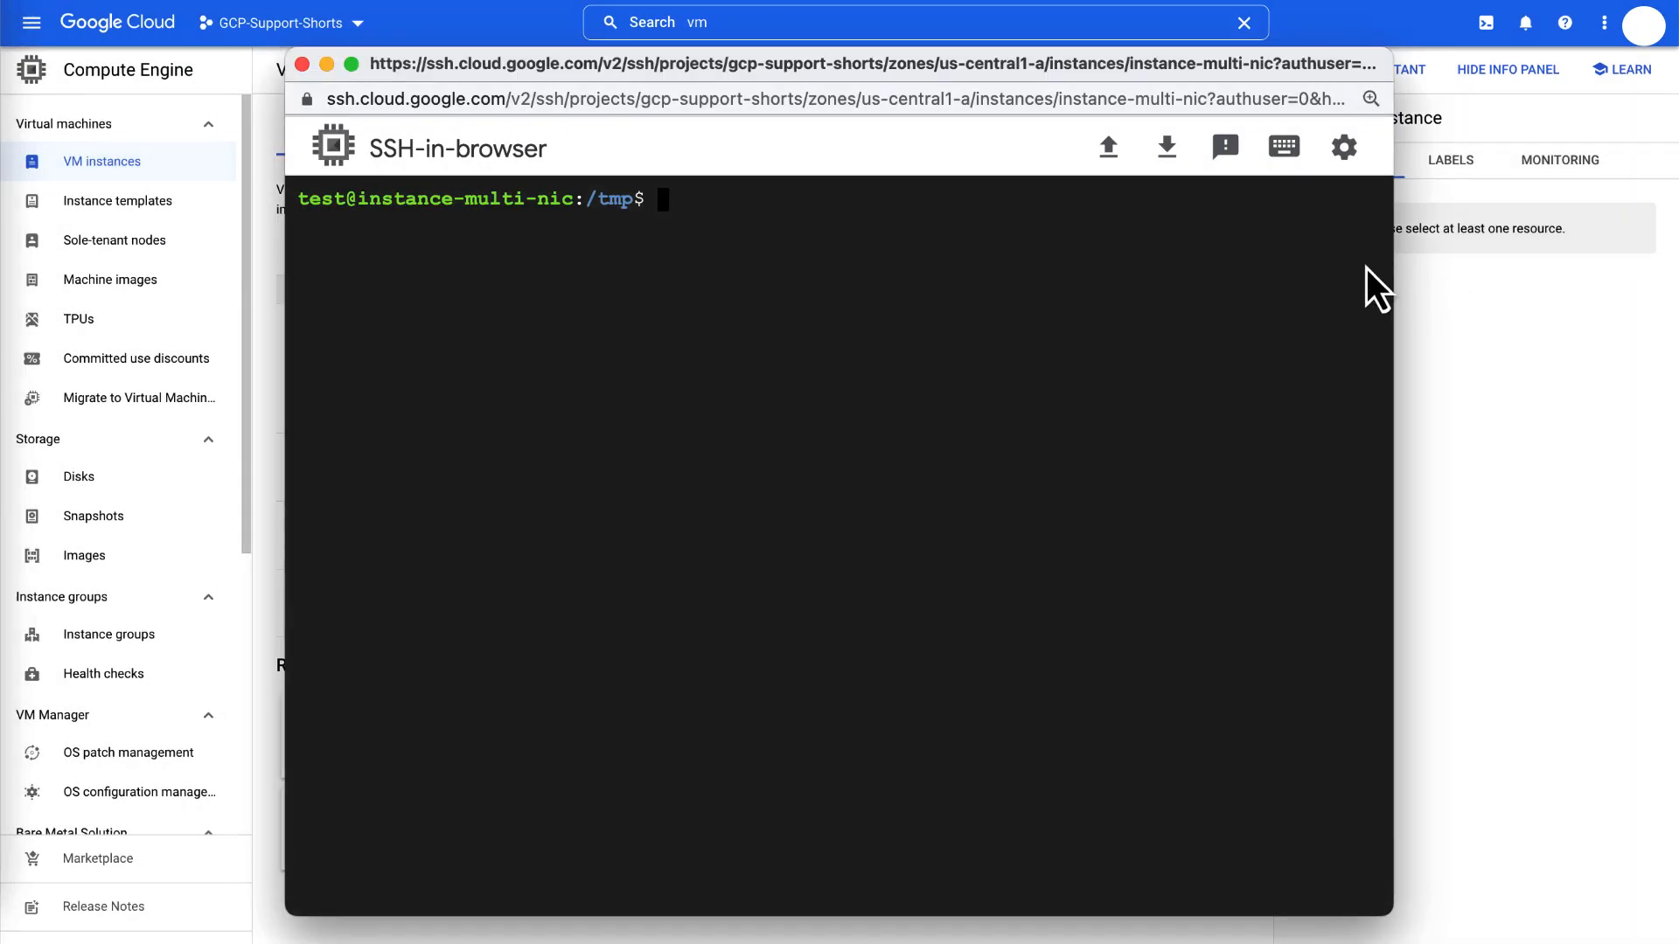
Run sudo ifconfig to view the three interfaces, then start typing a ping
text(sudo ifconfig)
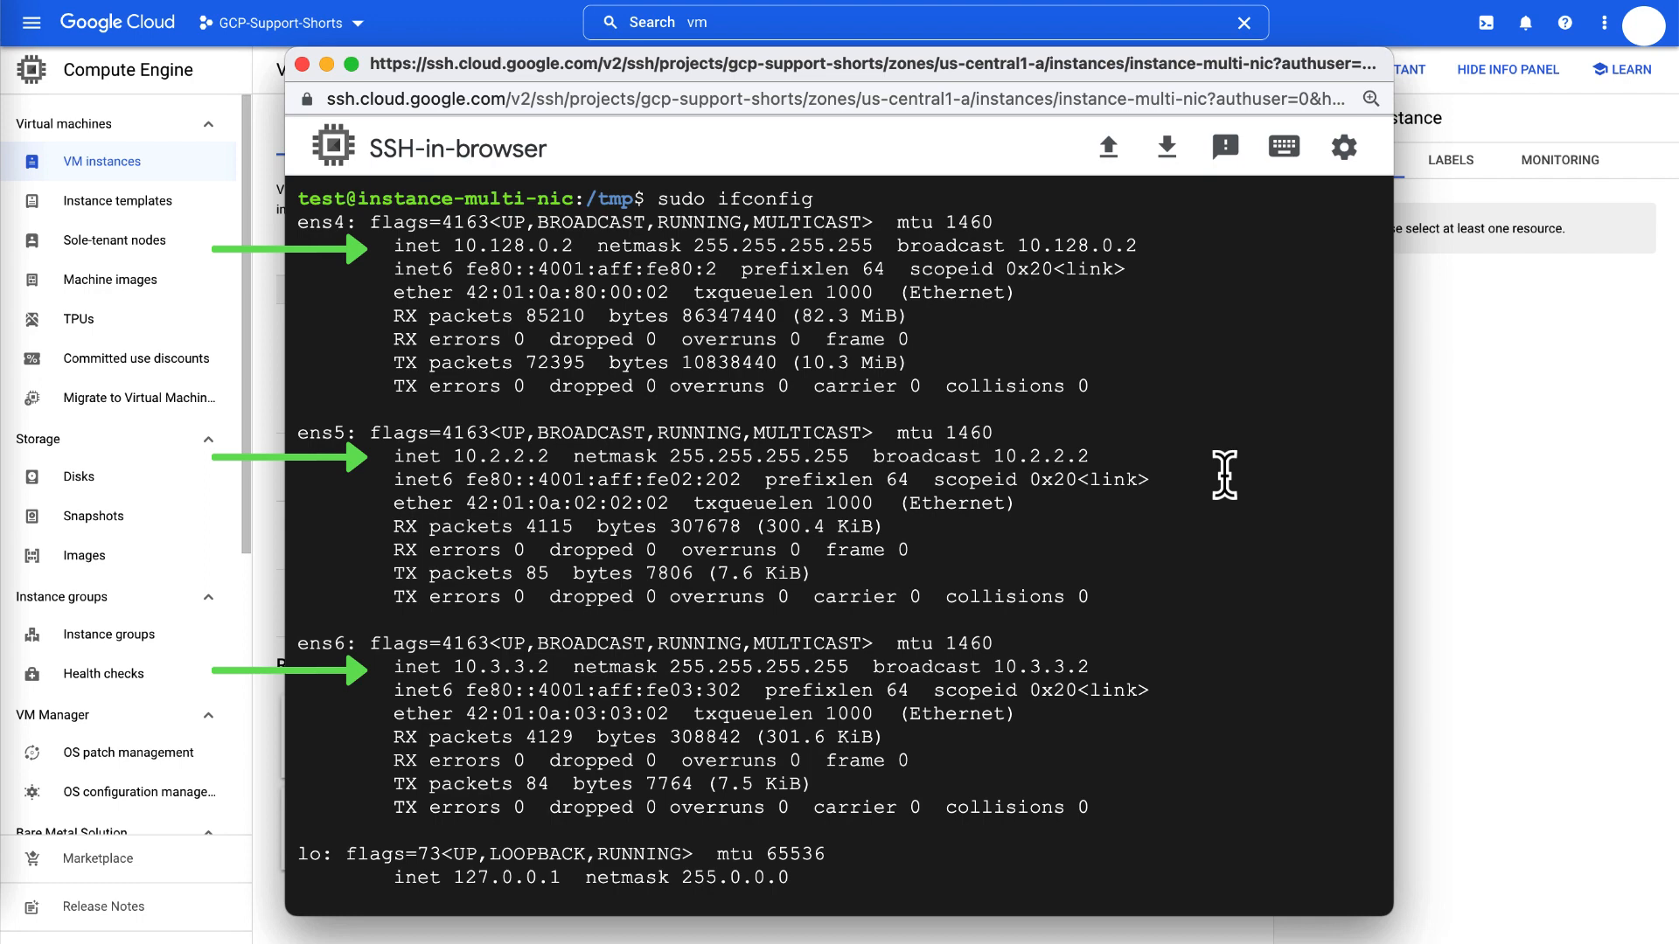
scroll(down, 3)
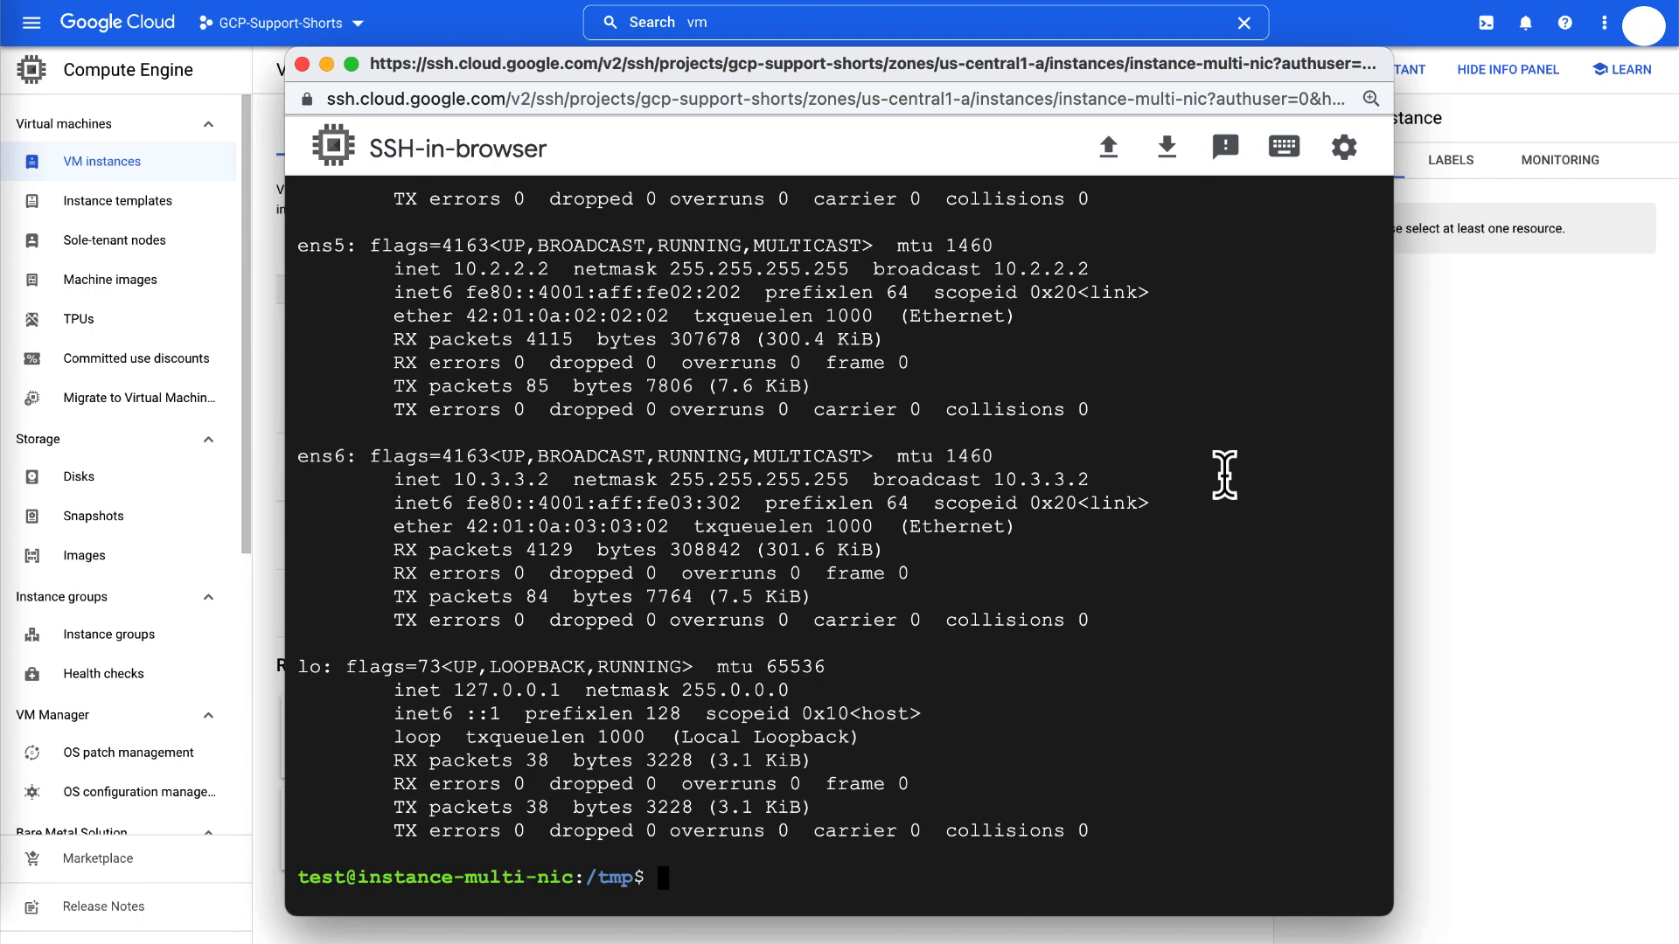
text(ping 10)
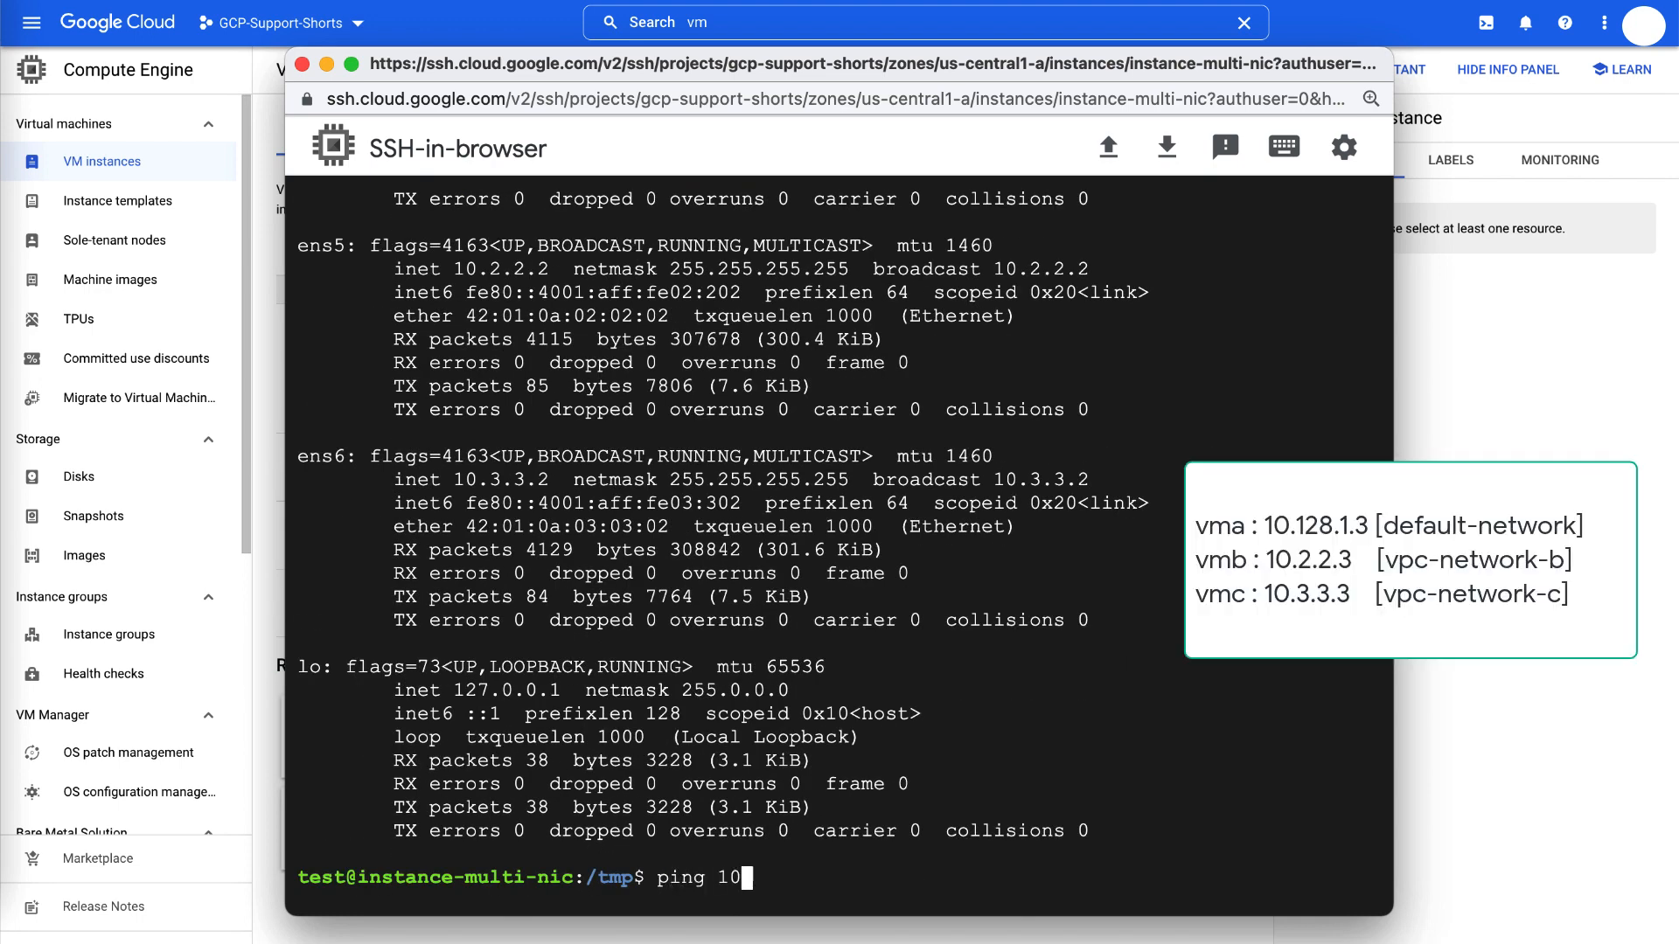
Ping 10.128.1.3 and 10.2.2.3 with 0% loss, then type ping 10.3.3.3
text(.128.1.3)
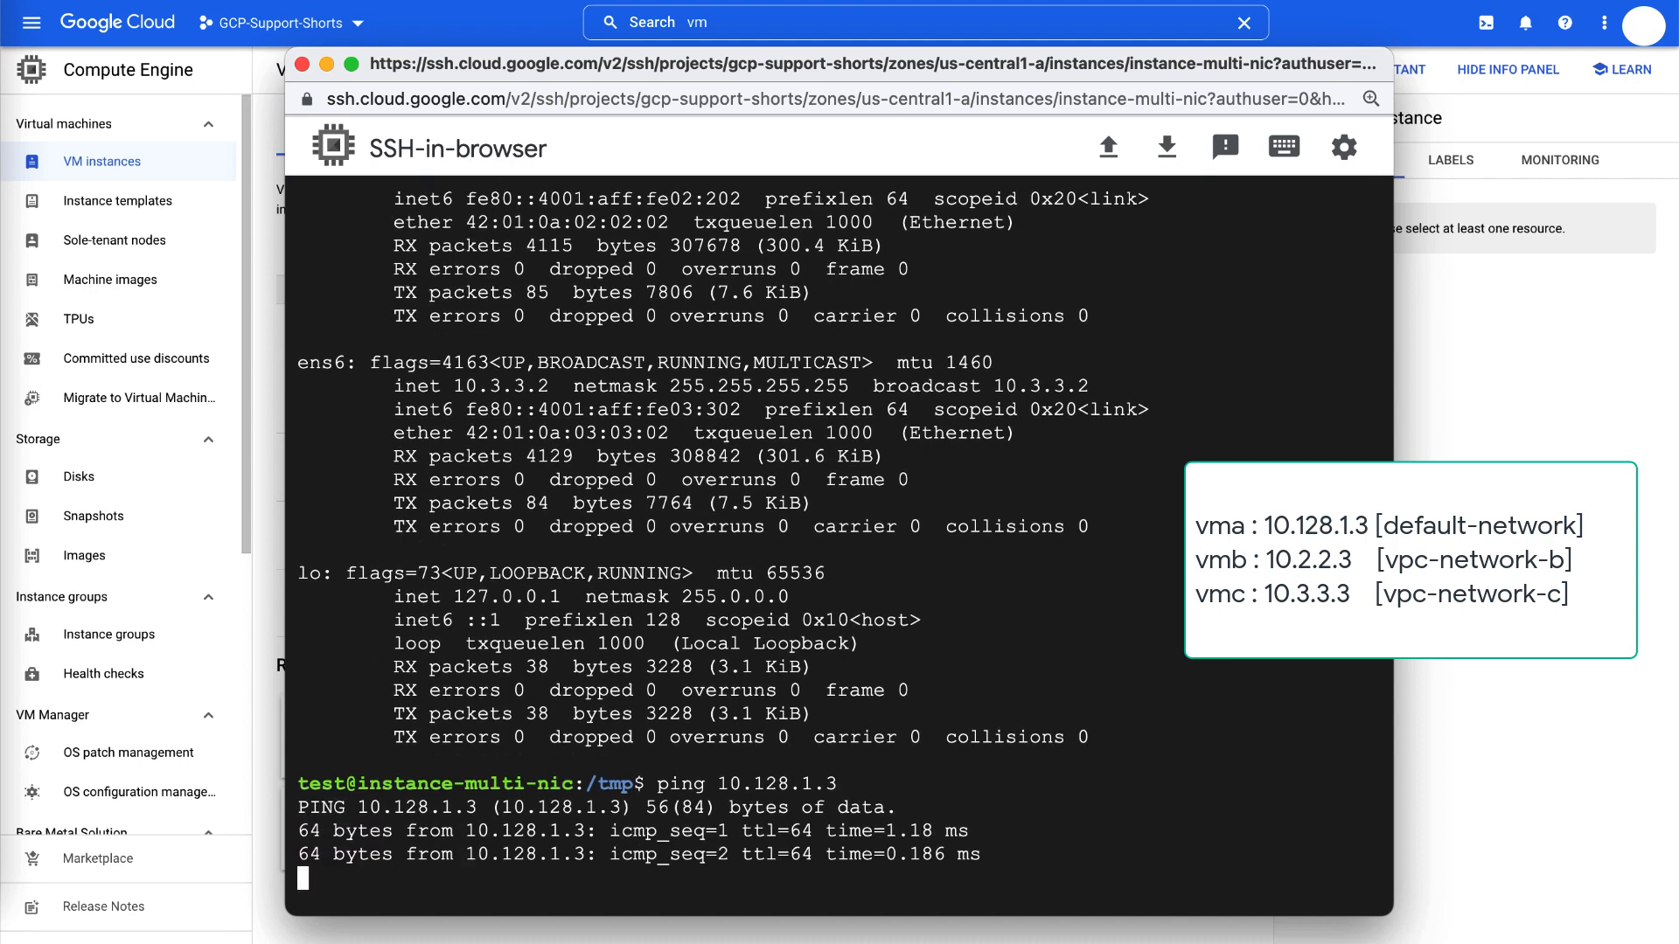
key(ctrl+c)
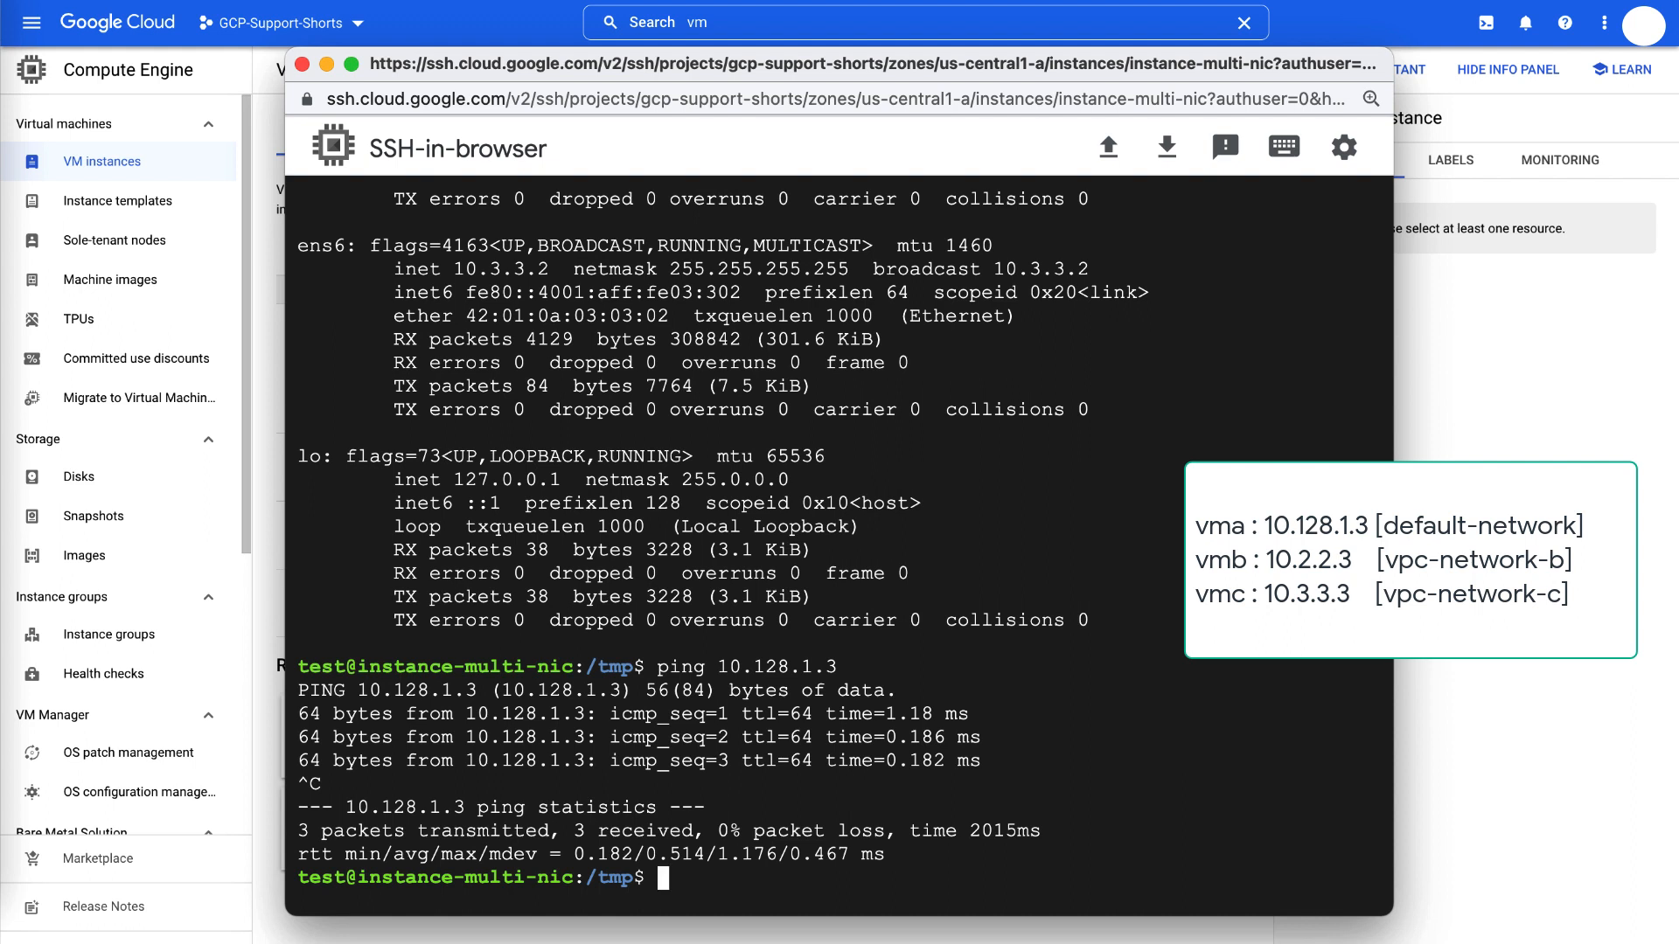
text(ping)
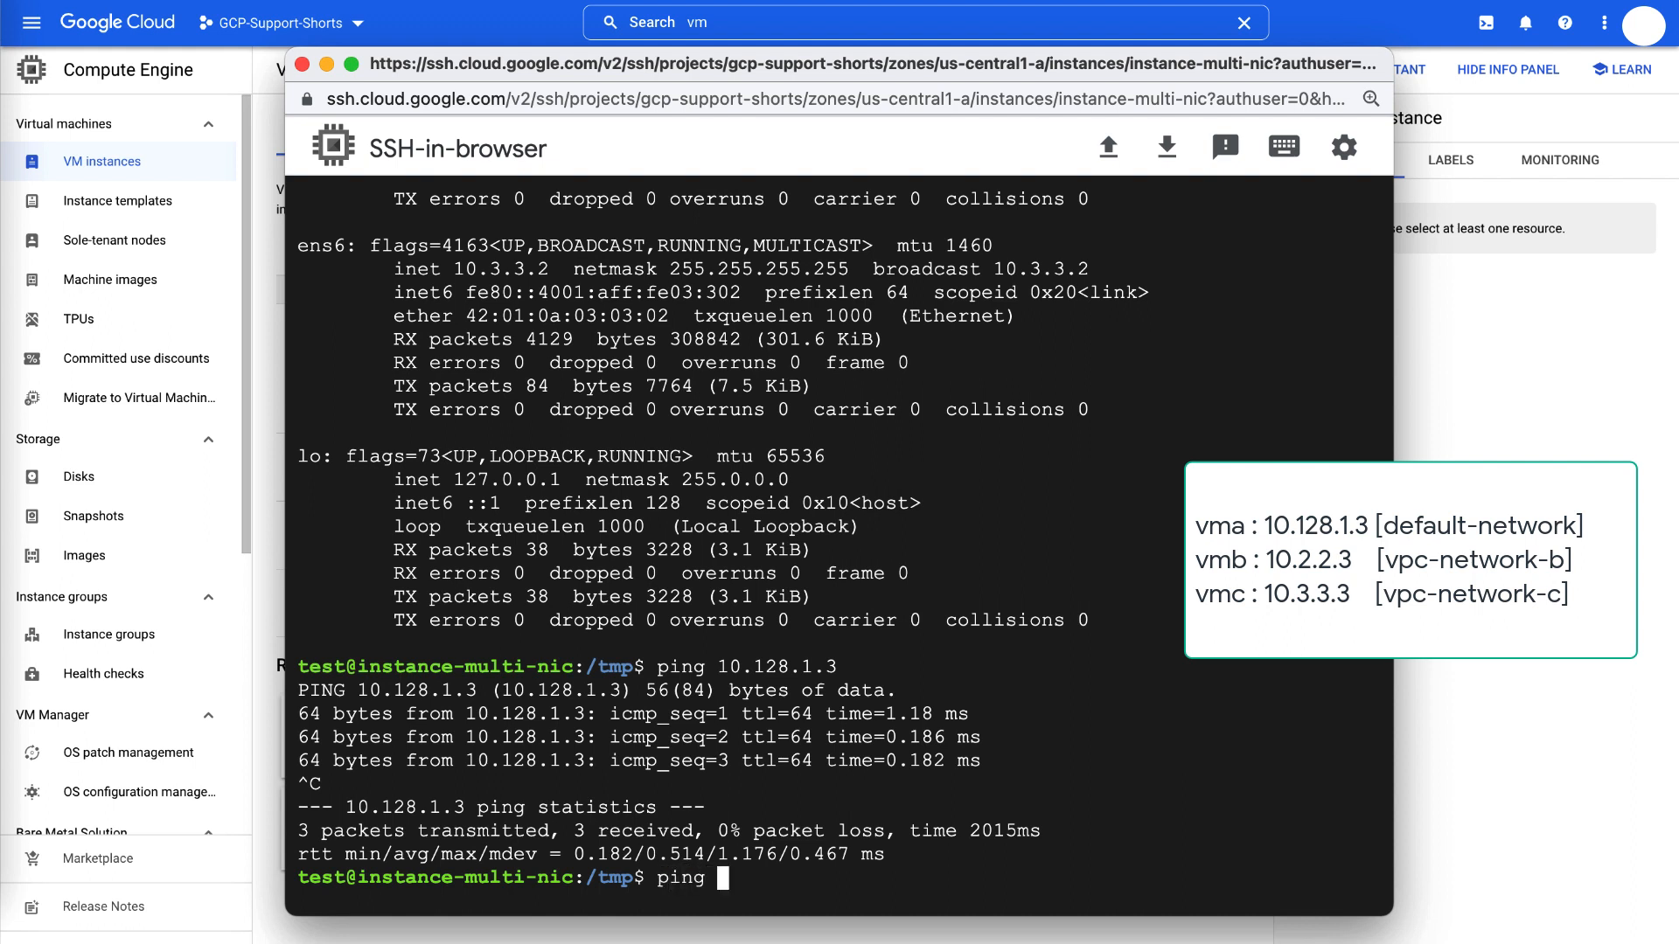
text(10.2.2.3)
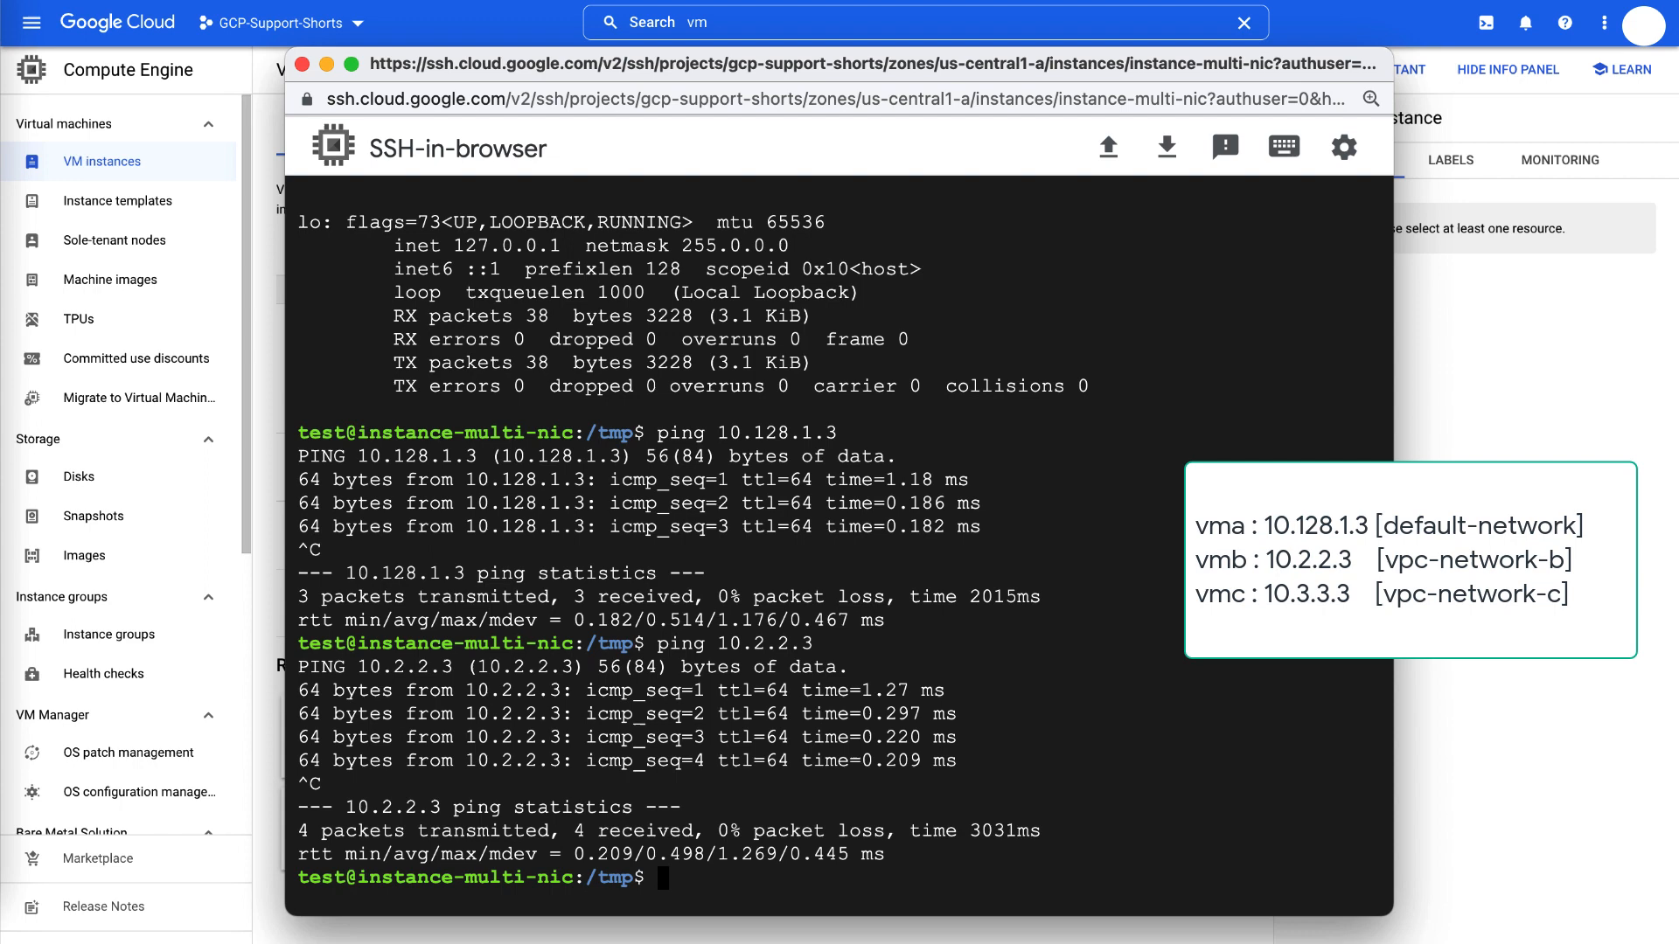
text(ping 10)
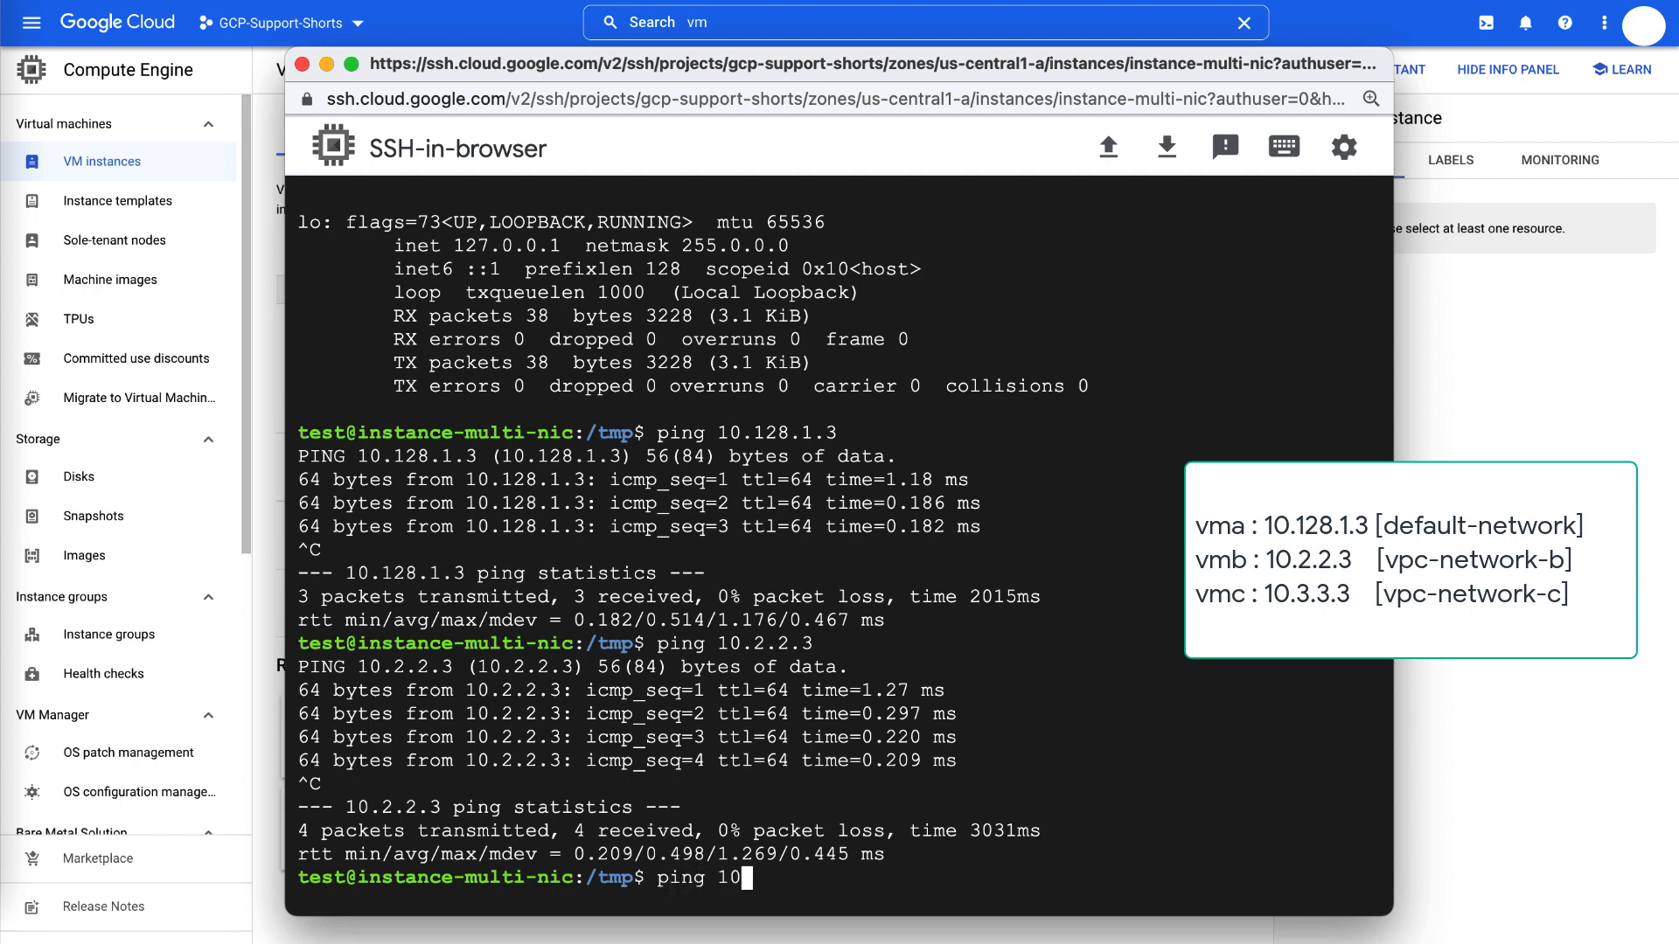
text(.3.3.3)
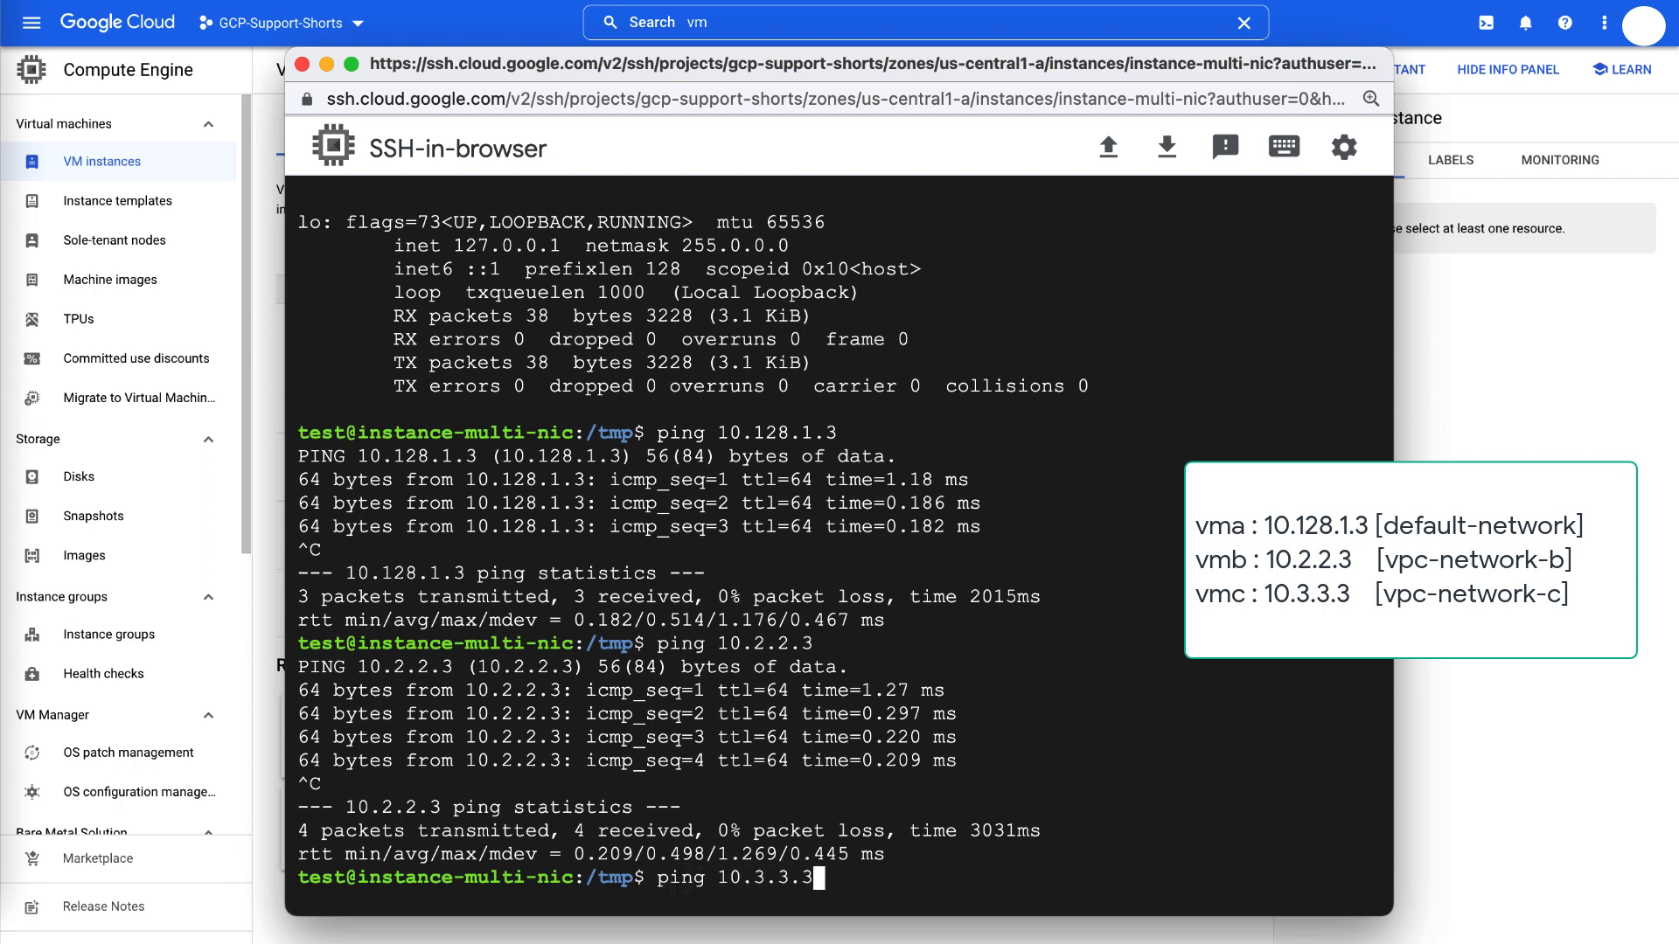